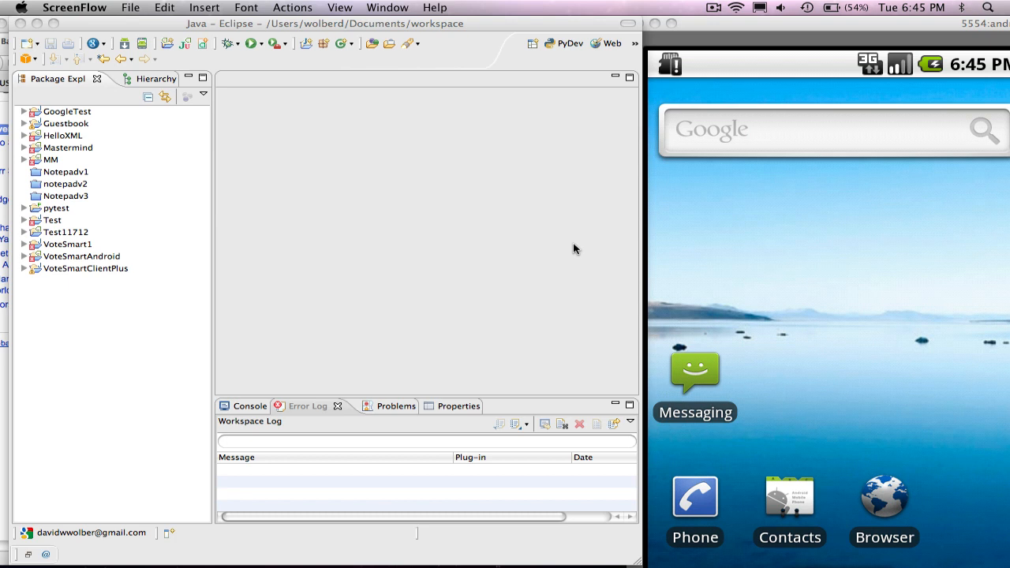
{"action": "mouse_move", "coordinate": [298, 71]}
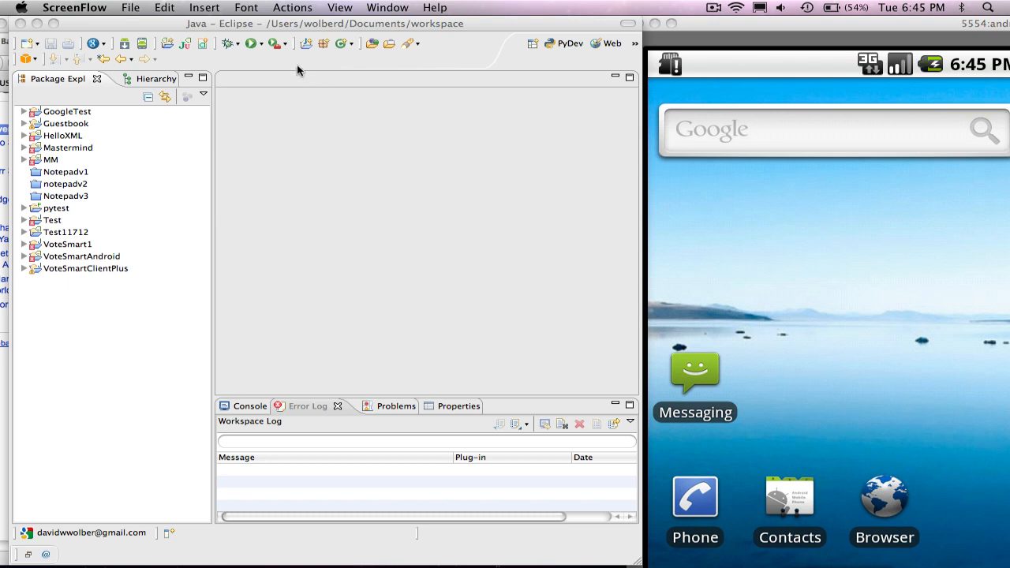
{"action": "mouse_move", "coordinate": [259, 237]}
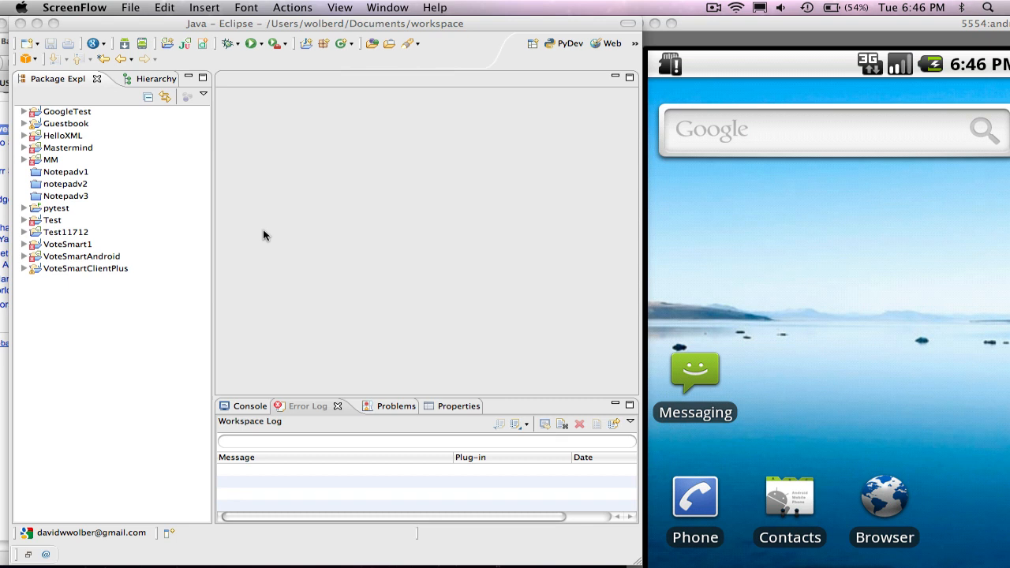
{"action": "mouse_move", "coordinate": [322, 201]}
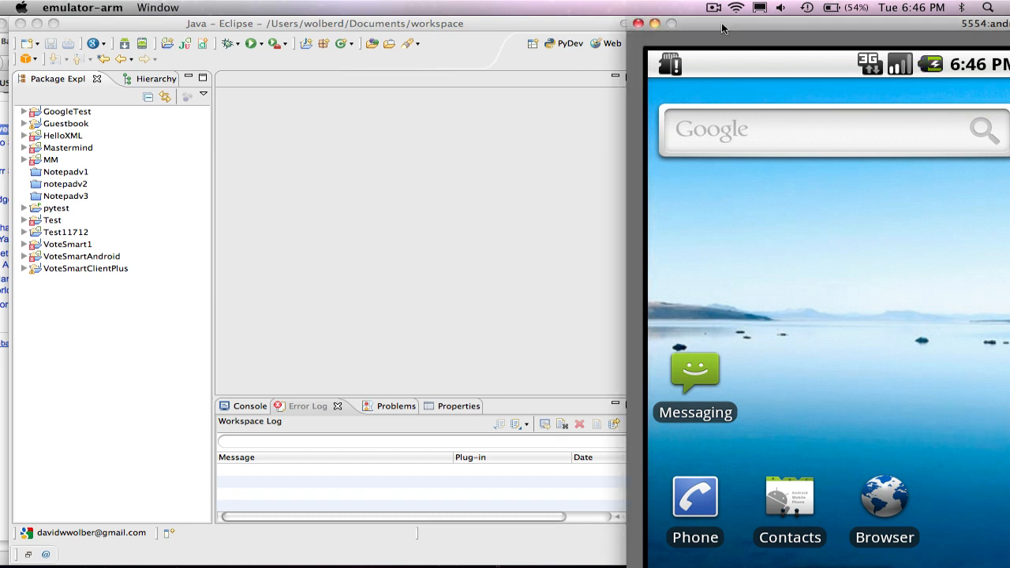
{"action": "mouse_move", "coordinate": [807, 232]}
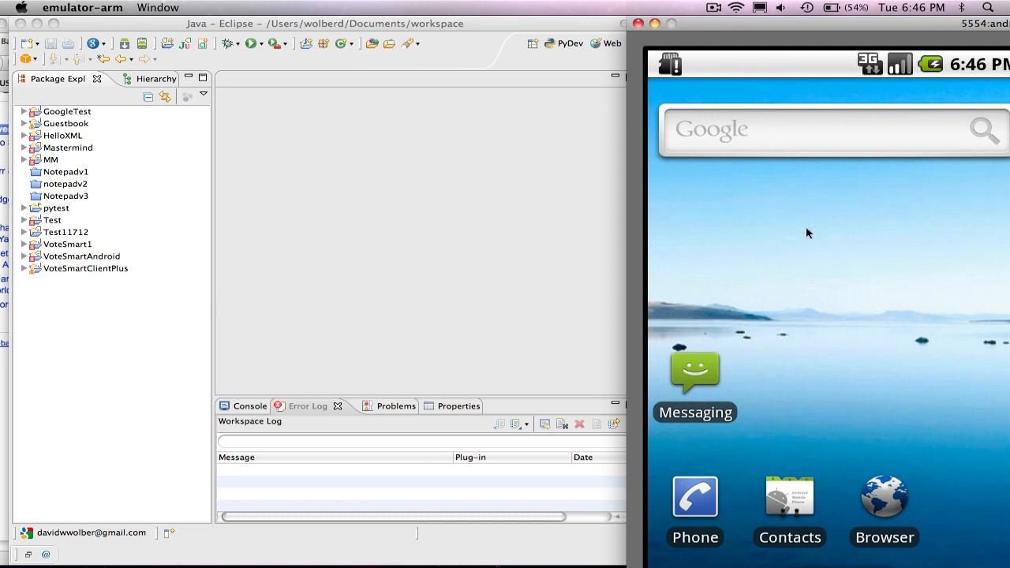
{"action": "mouse_move", "coordinate": [782, 214]}
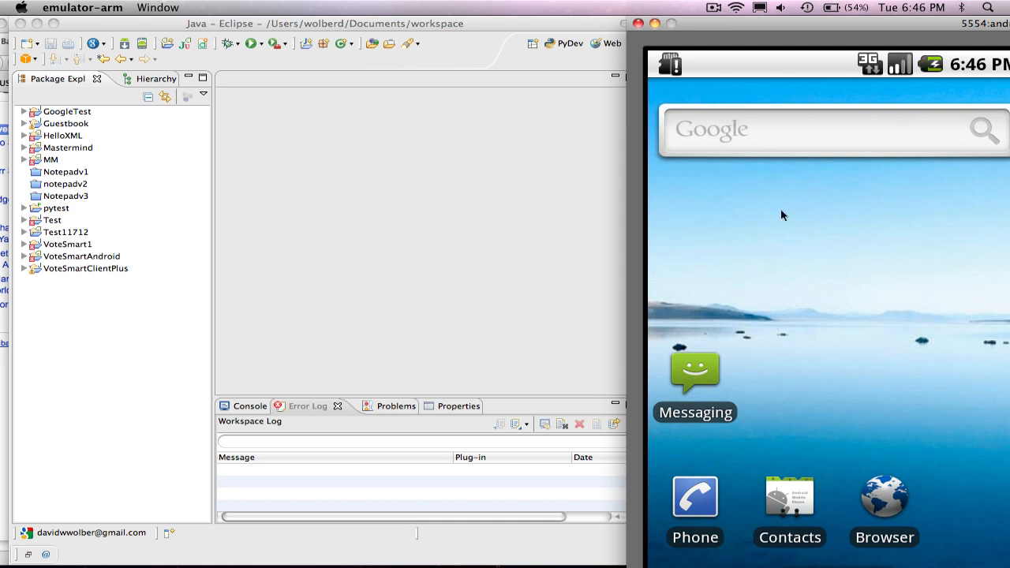
{"action": "mouse_move", "coordinate": [791, 248]}
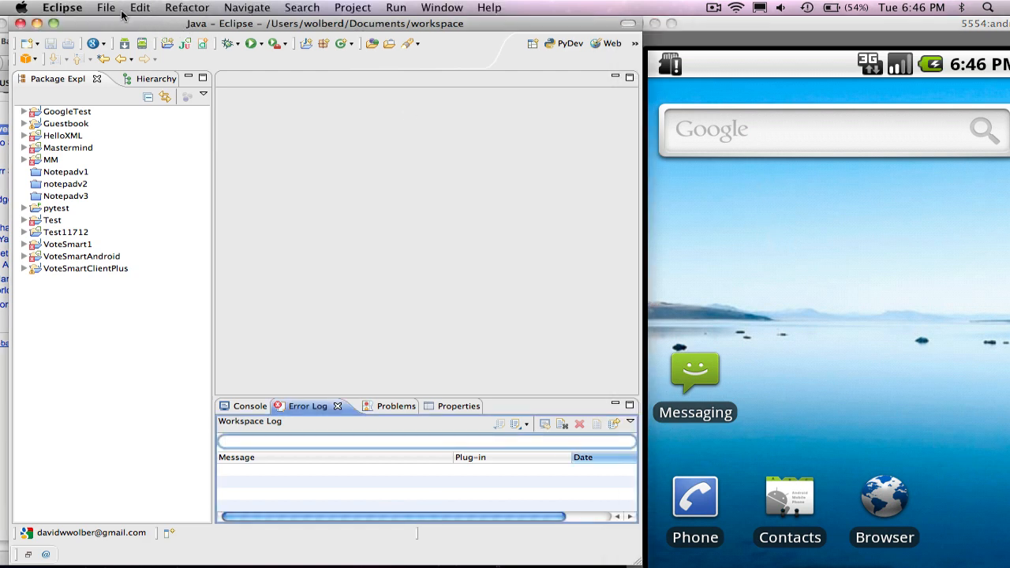
Step: Start a new Android project named ClickCount targeting Android 2.1
{"action": "left_click", "coordinate": [105, 7]}
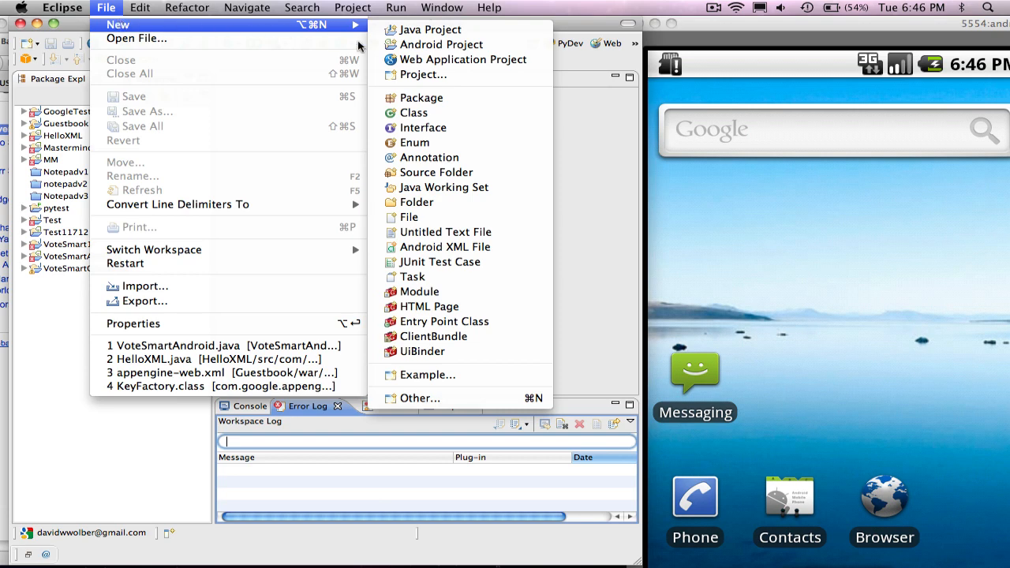
{"action": "left_click", "coordinate": [440, 44]}
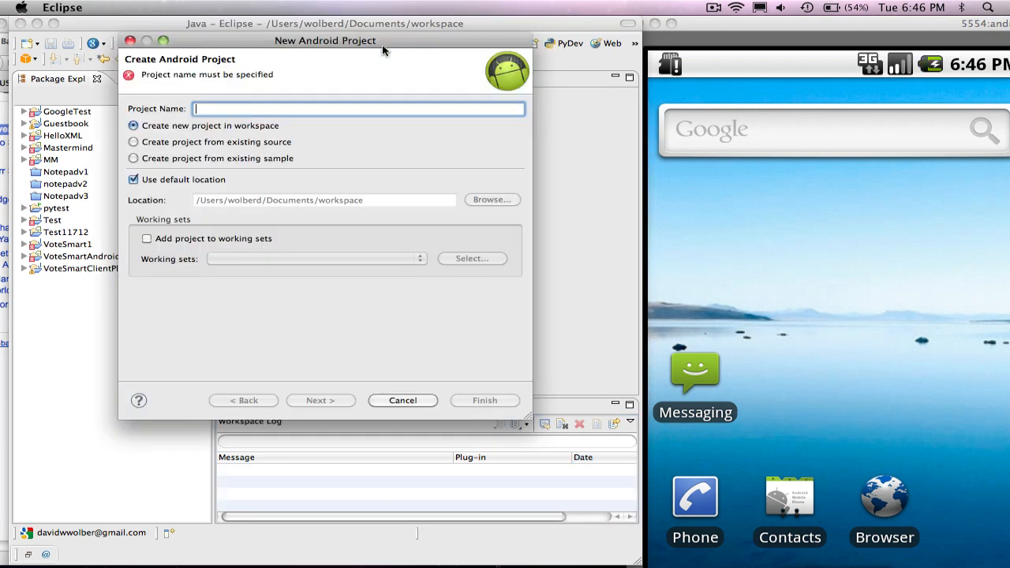
{"action": "type", "text": "C"}
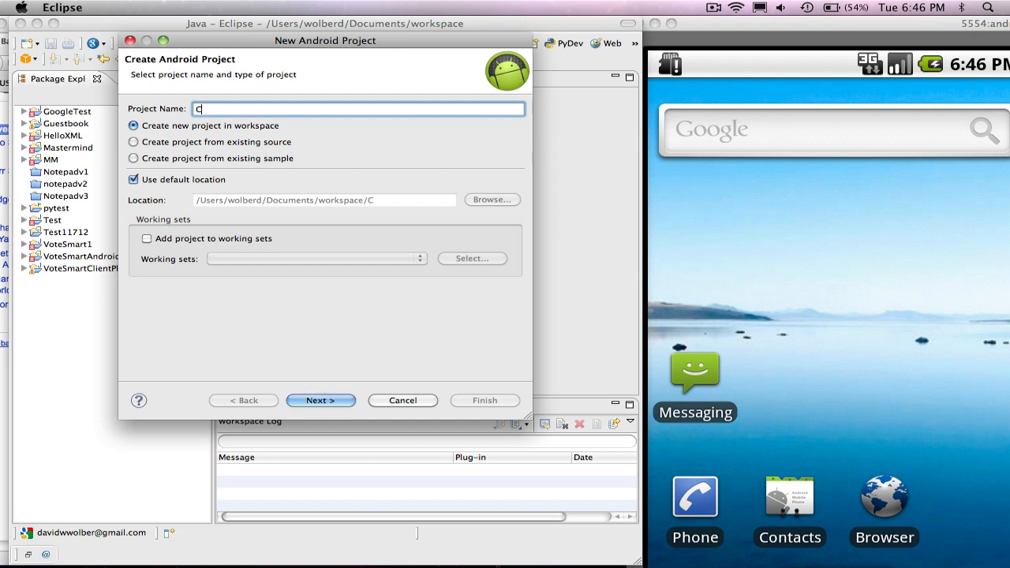
{"action": "type", "text": "lickCount"}
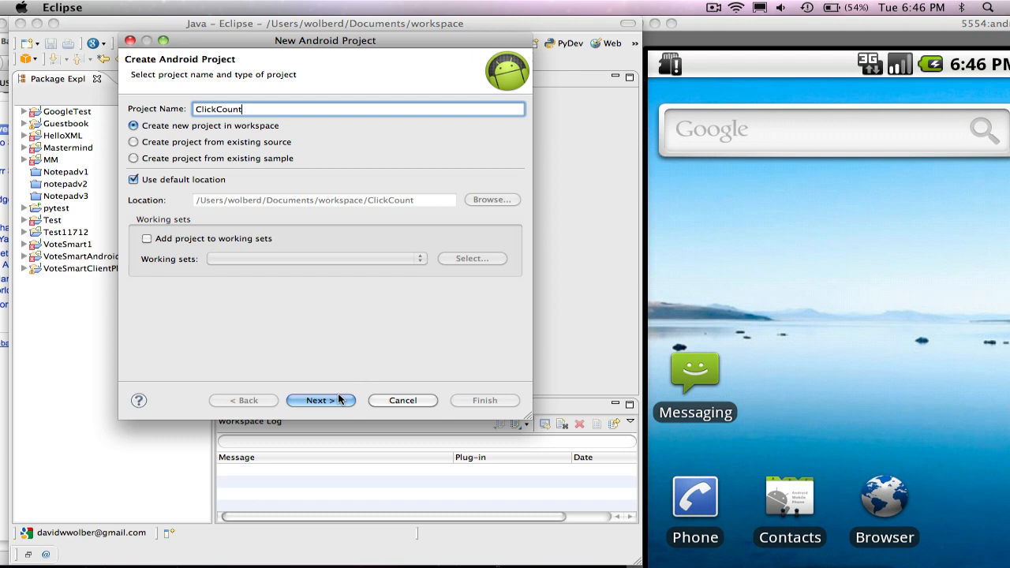
{"action": "left_click", "coordinate": [320, 400]}
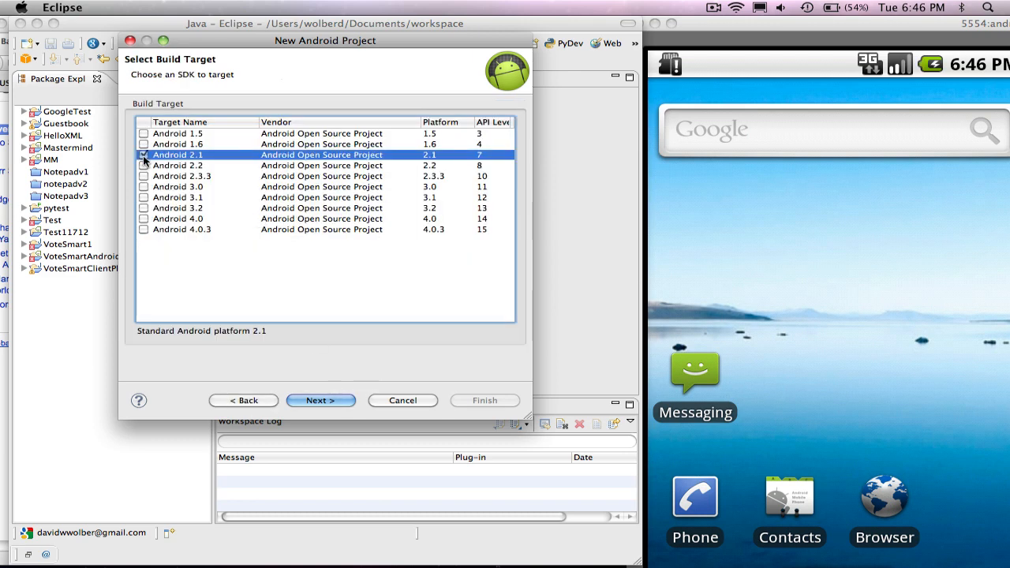
{"action": "left_click", "coordinate": [143, 155]}
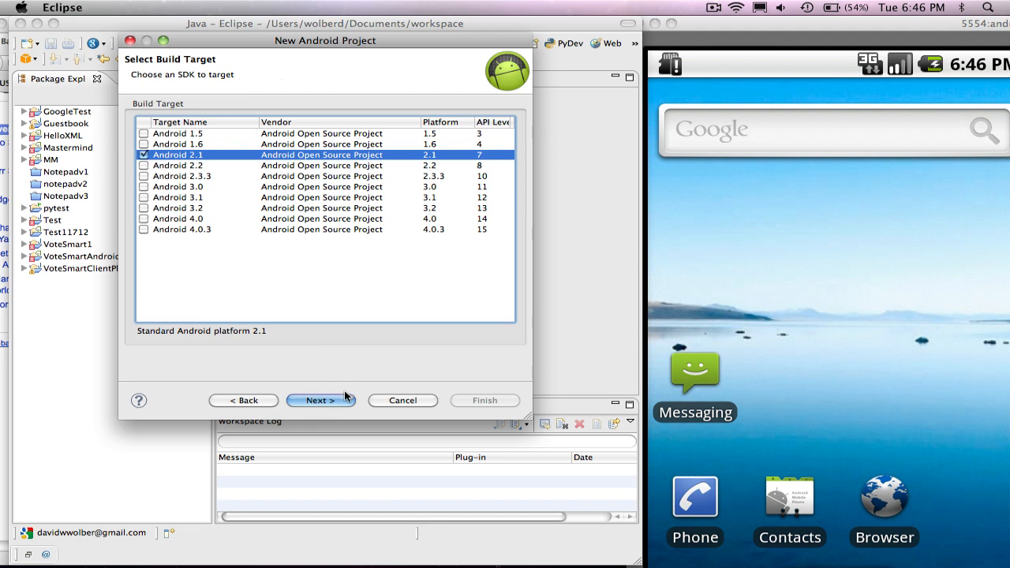
{"action": "mouse_move", "coordinate": [243, 159]}
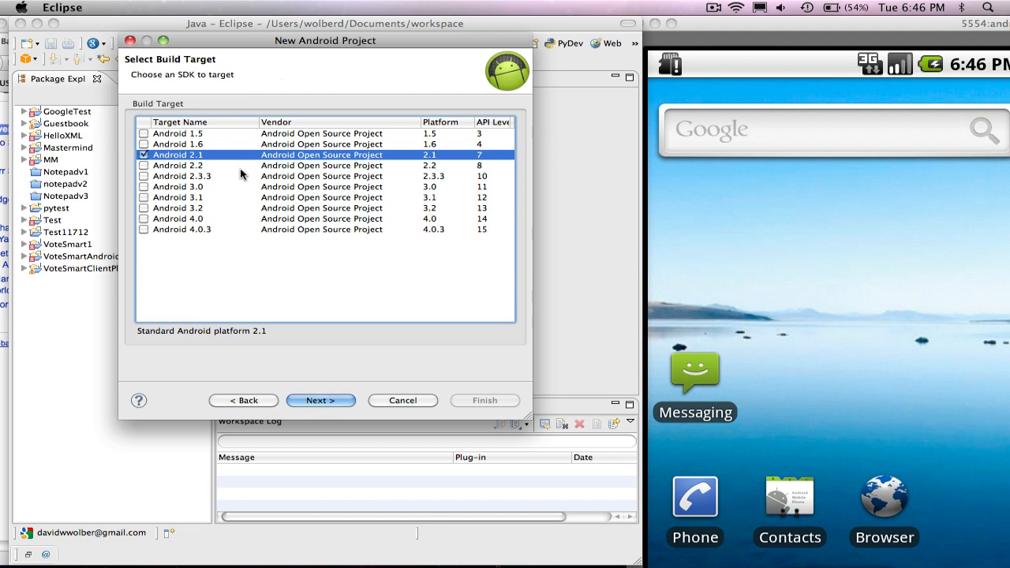
{"action": "mouse_move", "coordinate": [190, 229]}
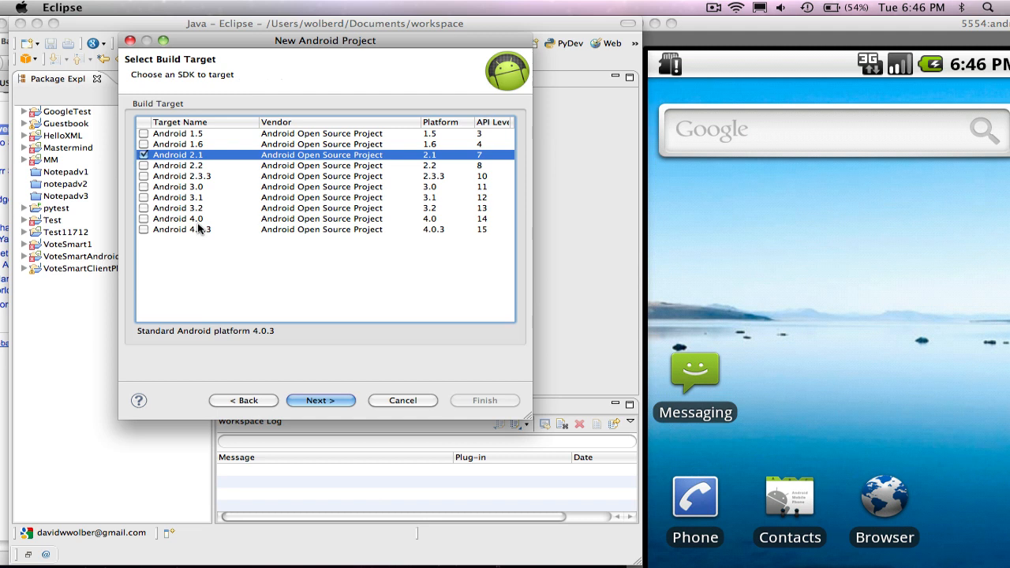
{"action": "mouse_move", "coordinate": [170, 229]}
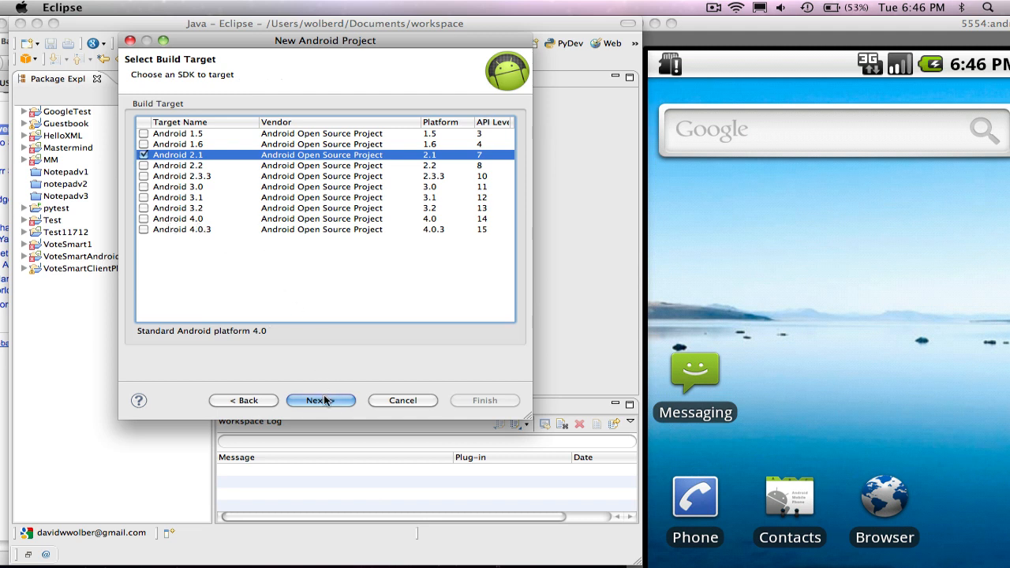
Step: Enter package name com.appinventor.samples and finish creating the ClickCount project
{"action": "left_click", "coordinate": [320, 400]}
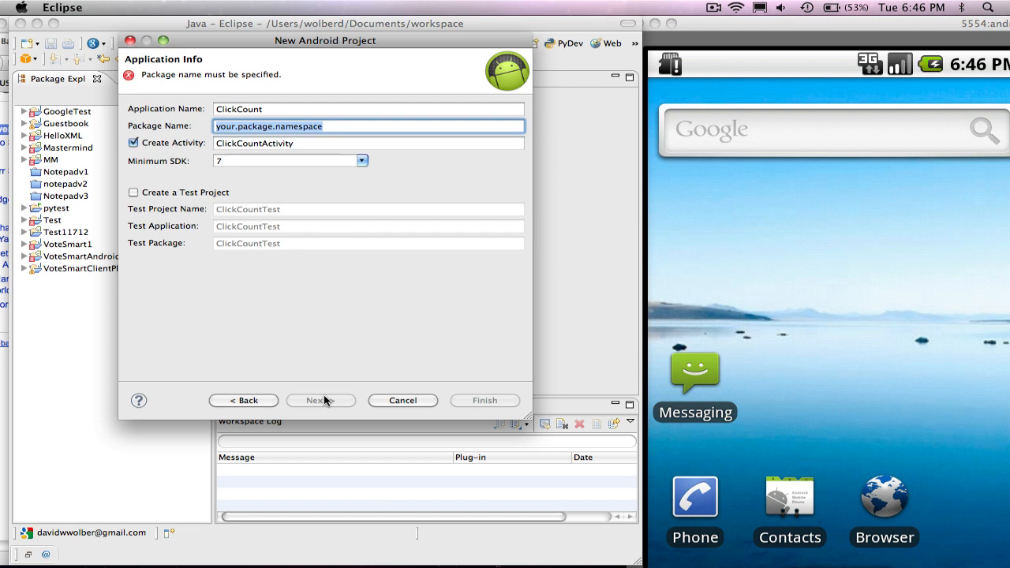
{"action": "type", "text": "com."}
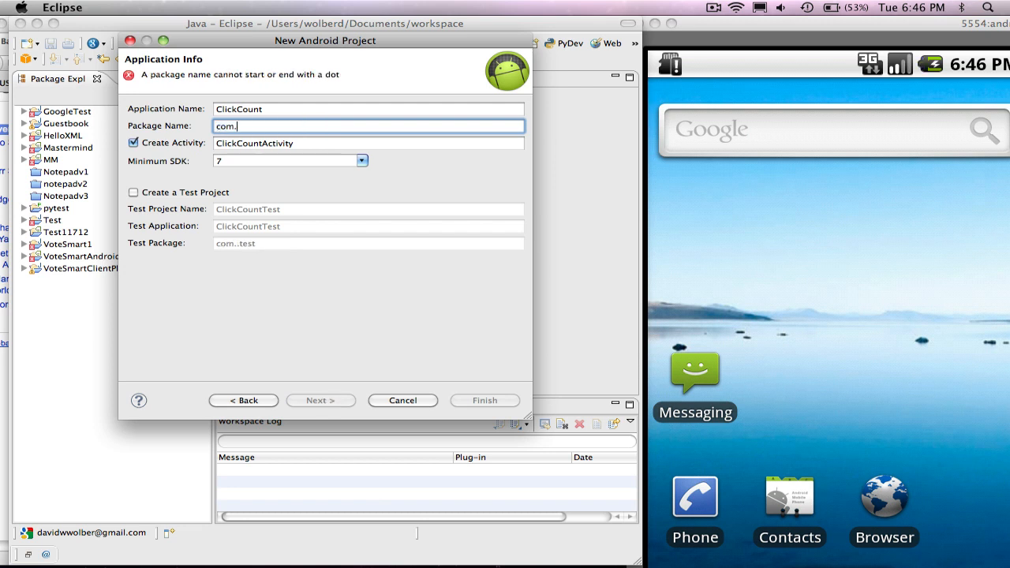
{"action": "type", "text": "appinventor.samples"}
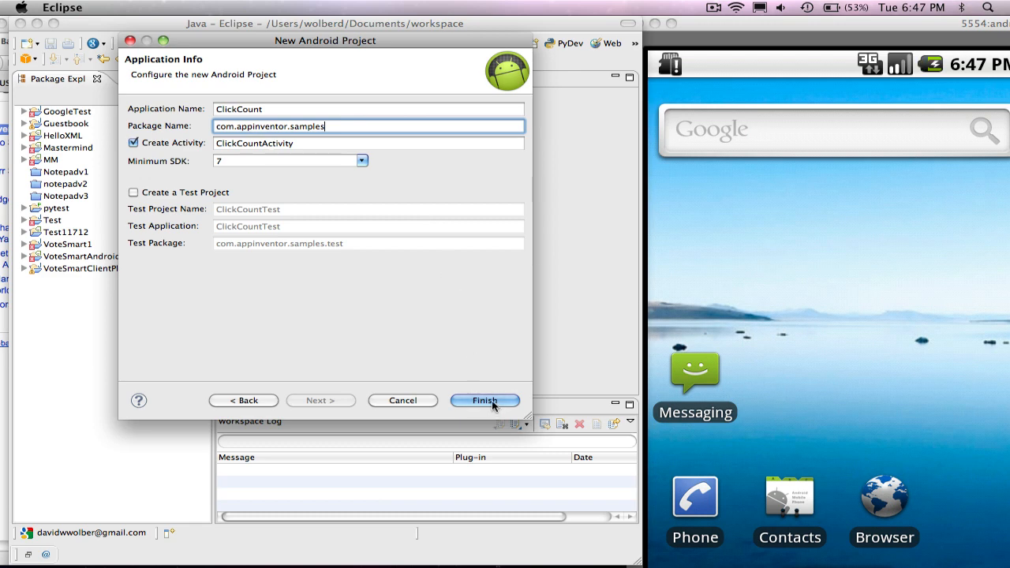
{"action": "left_click", "coordinate": [485, 400]}
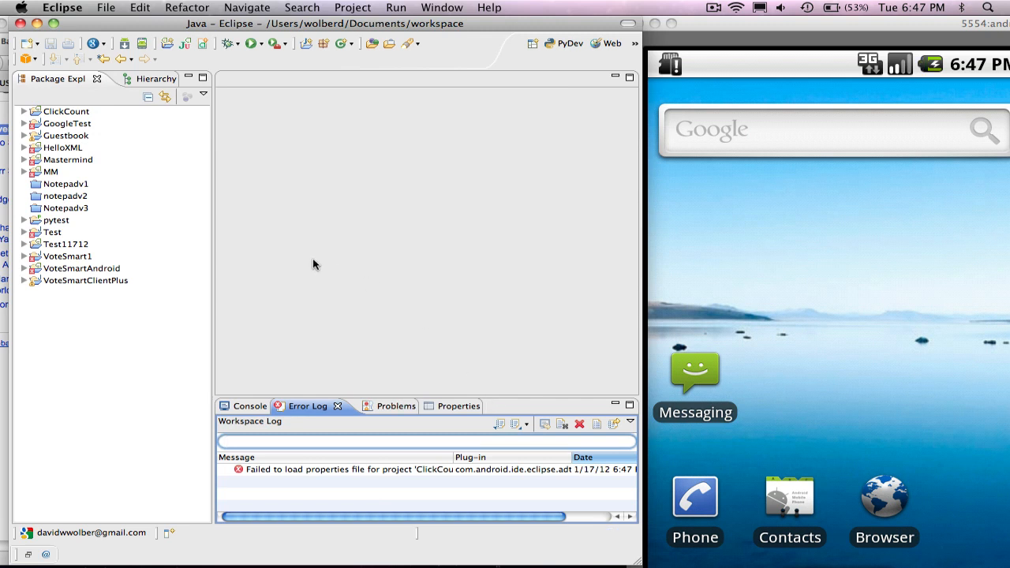
Step: Run the ClickCount project as an Android Application in the emulator
{"action": "left_click", "coordinate": [66, 111]}
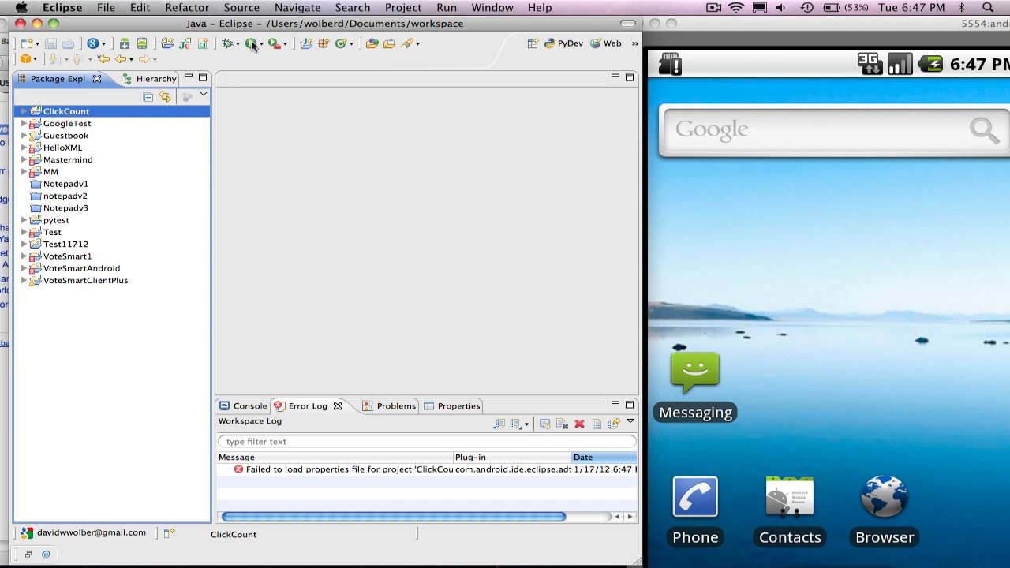
{"action": "mouse_move", "coordinate": [254, 43]}
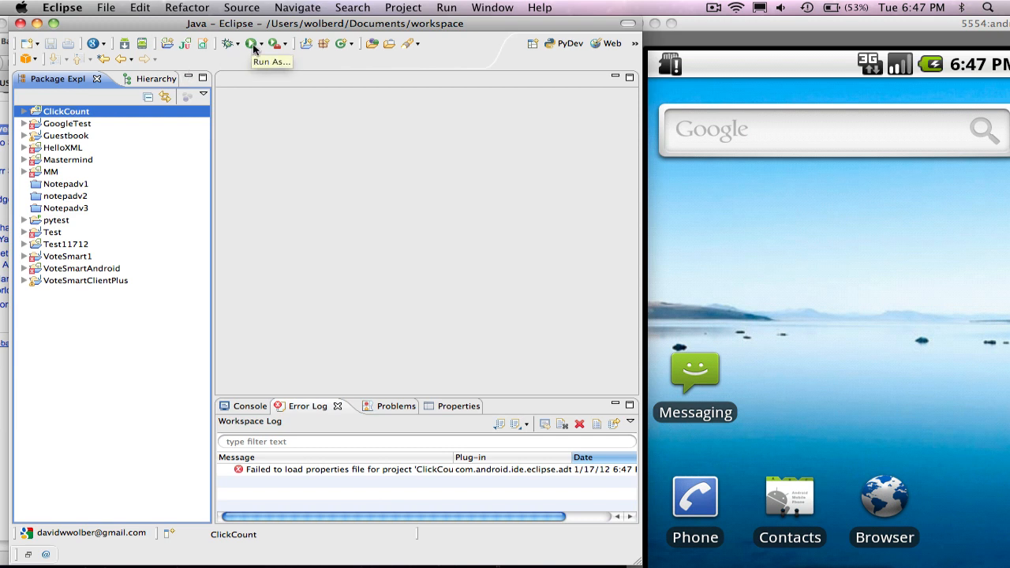
{"action": "left_click", "coordinate": [251, 43]}
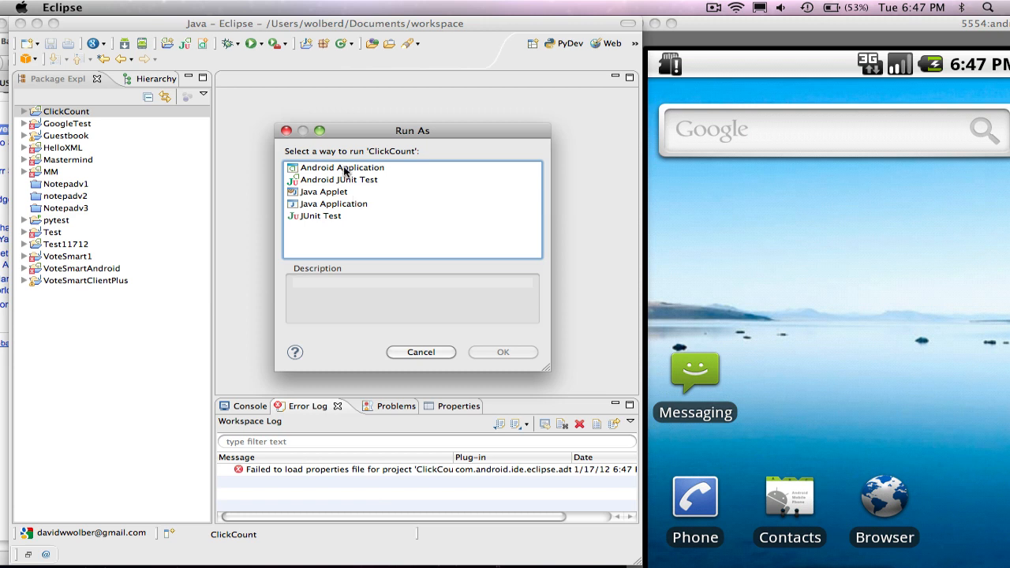
{"action": "left_click", "coordinate": [342, 167]}
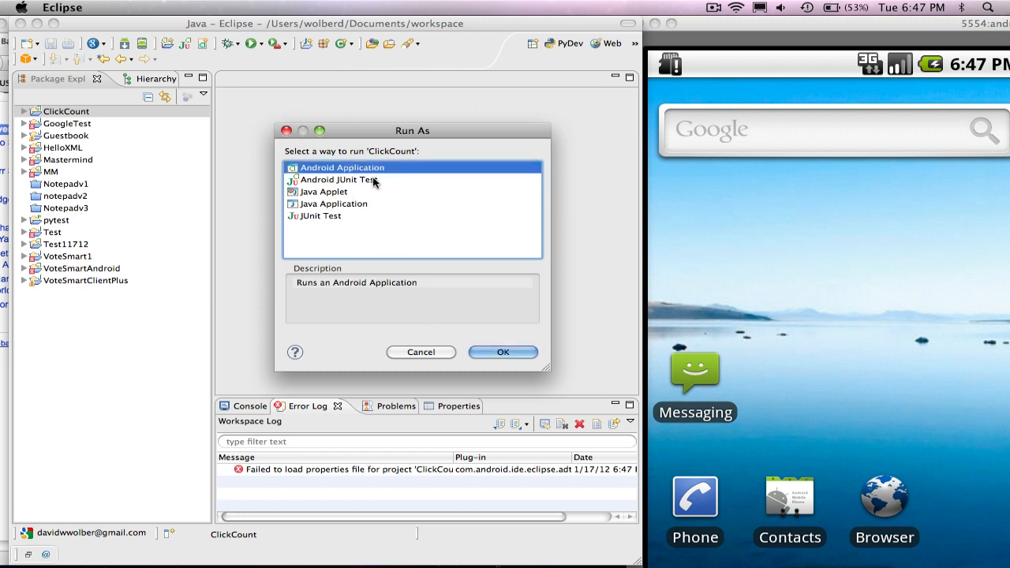
{"action": "left_click", "coordinate": [502, 352]}
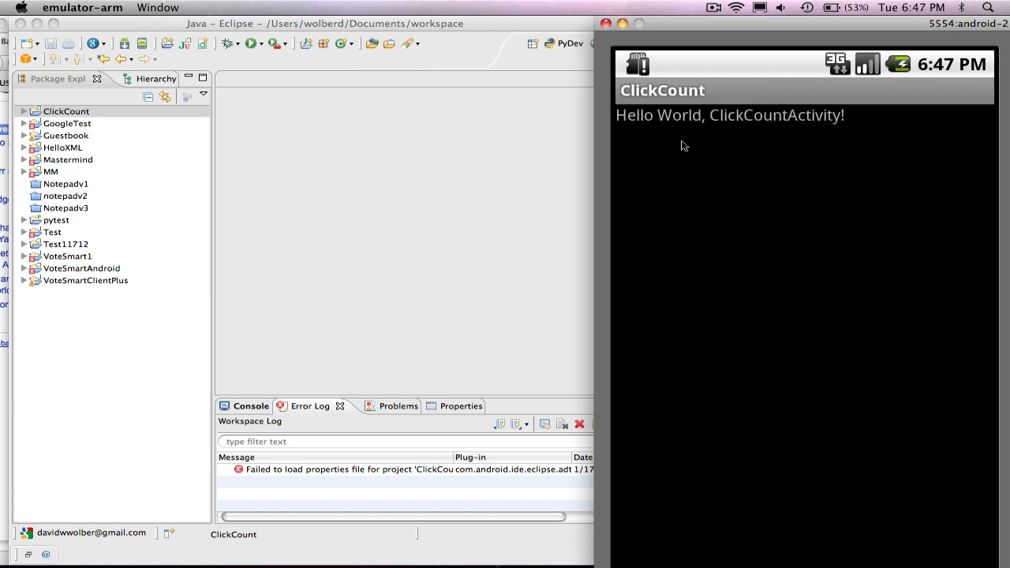
{"action": "mouse_move", "coordinate": [676, 121]}
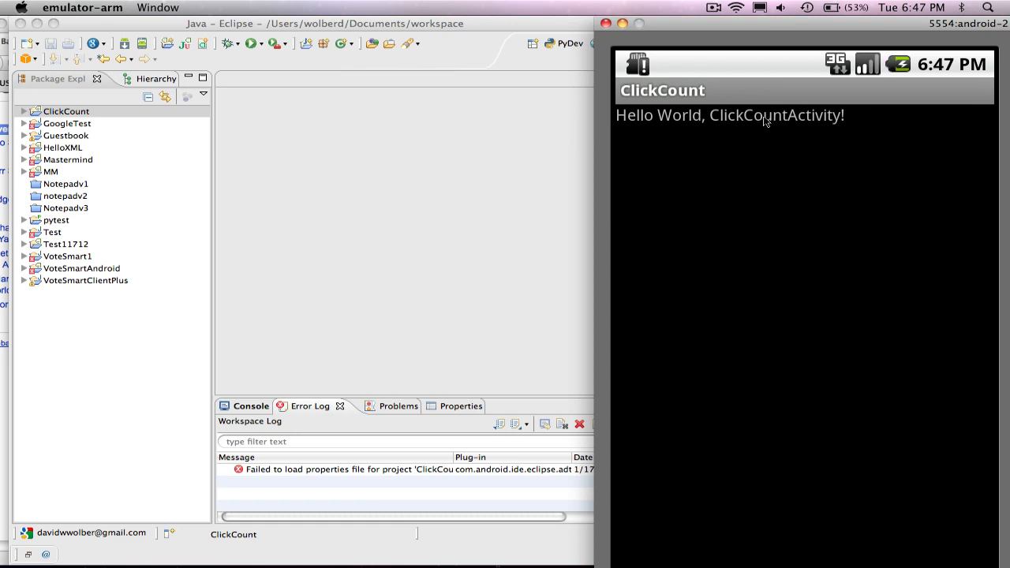
{"action": "mouse_move", "coordinate": [792, 122]}
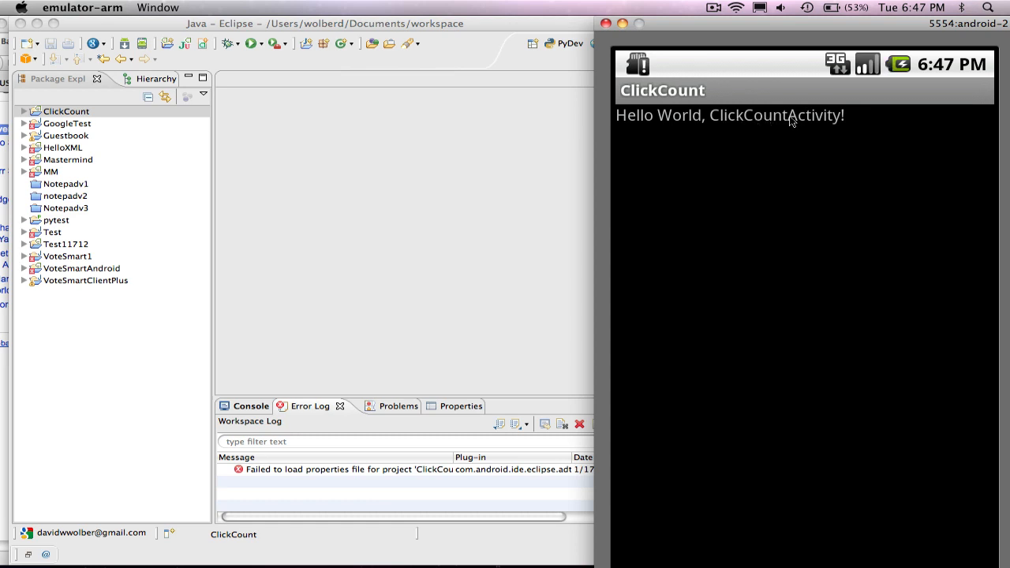
{"action": "mouse_move", "coordinate": [781, 122]}
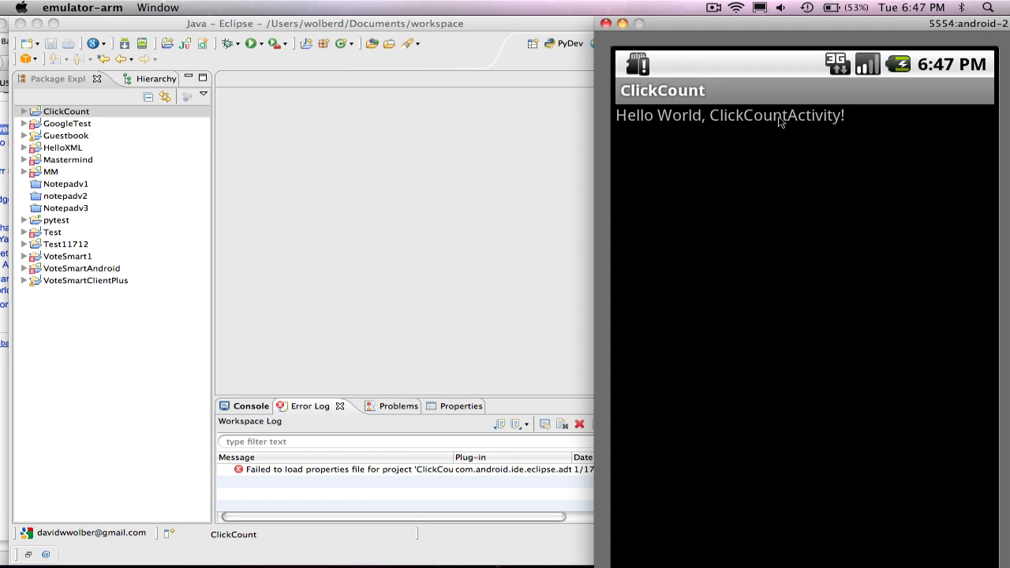
{"action": "mouse_move", "coordinate": [718, 175]}
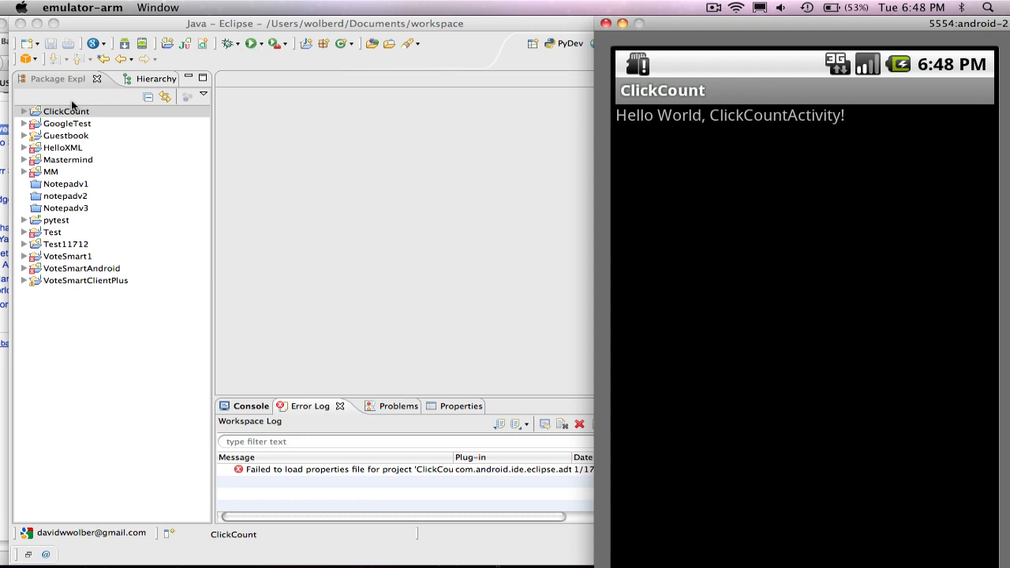
Step: Open ClickCount's res/layout/main.xml, view its XML, then return to Graphical Layout
{"action": "left_click", "coordinate": [24, 110]}
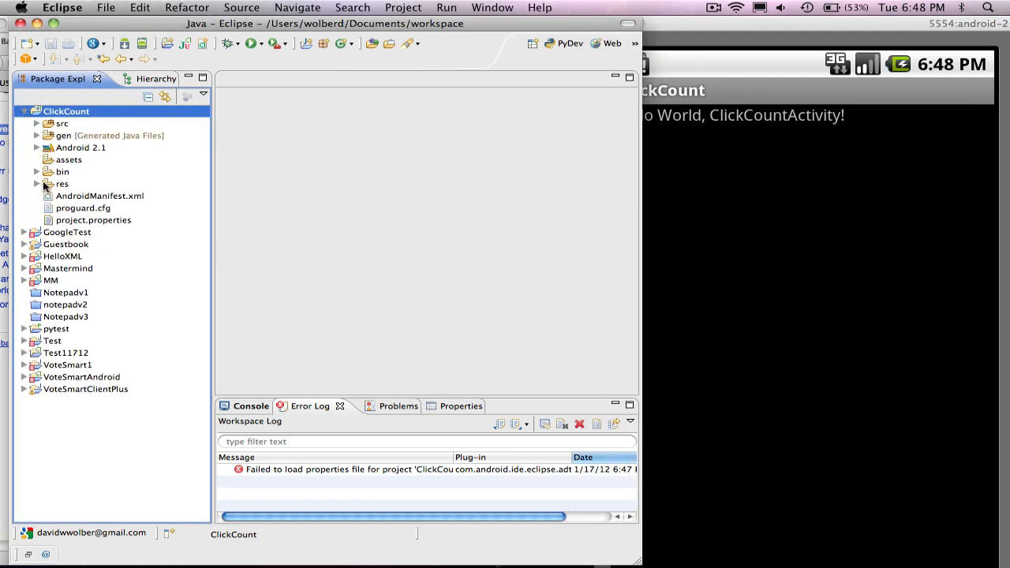
{"action": "left_click", "coordinate": [37, 184]}
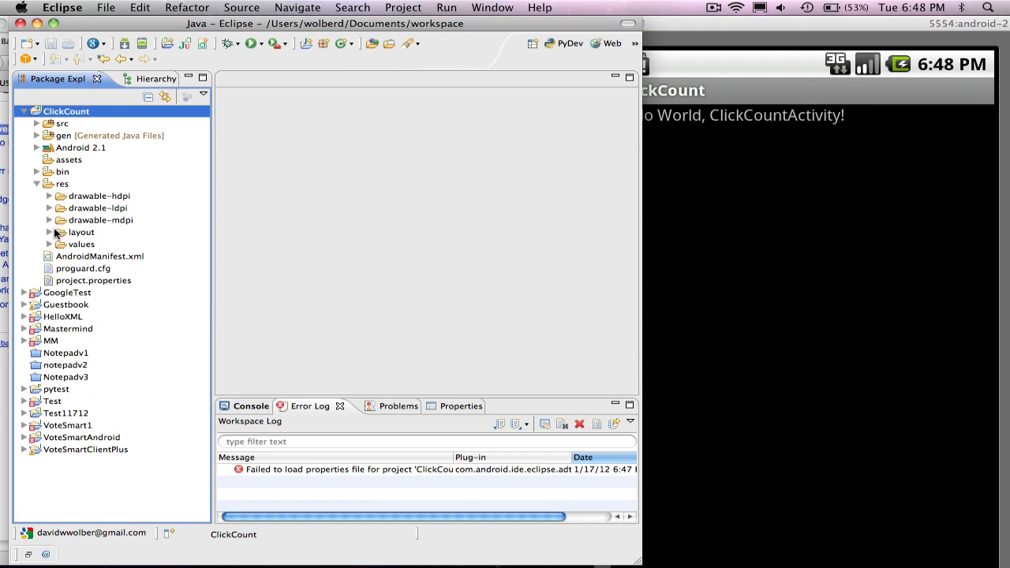
{"action": "mouse_move", "coordinate": [71, 189]}
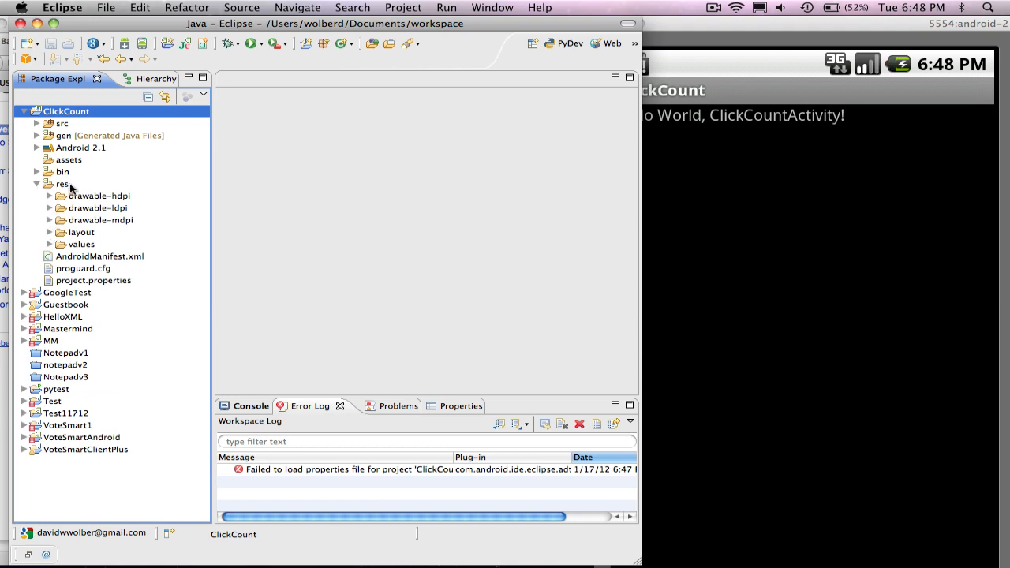
{"action": "left_click", "coordinate": [49, 232]}
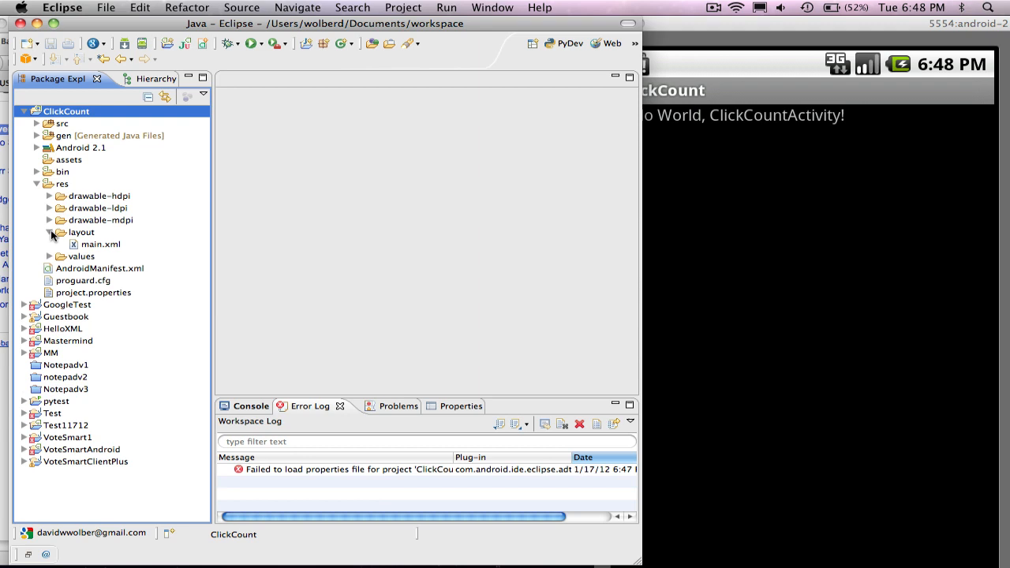
{"action": "left_click", "coordinate": [101, 244]}
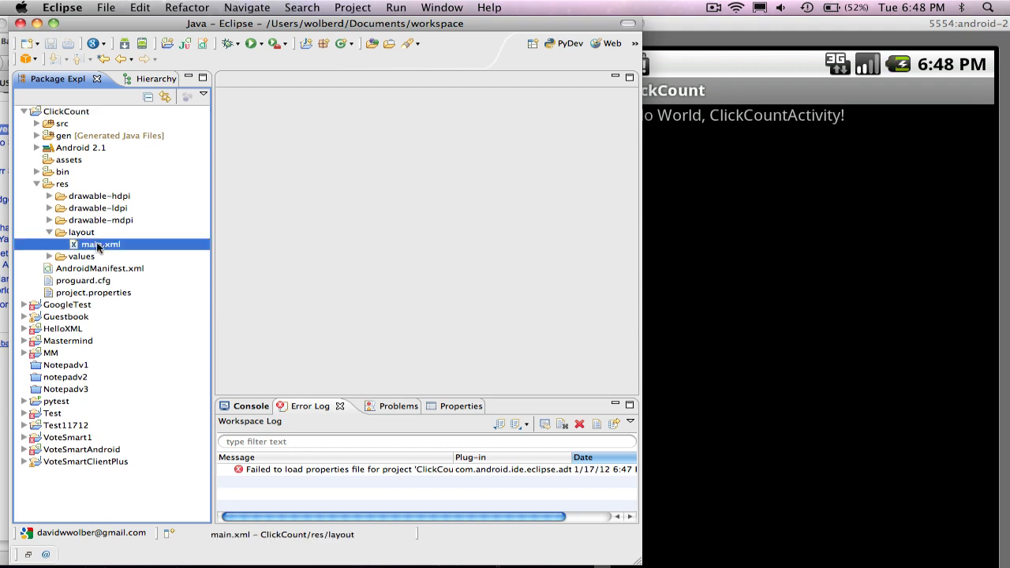
{"action": "double_click", "coordinate": [100, 244]}
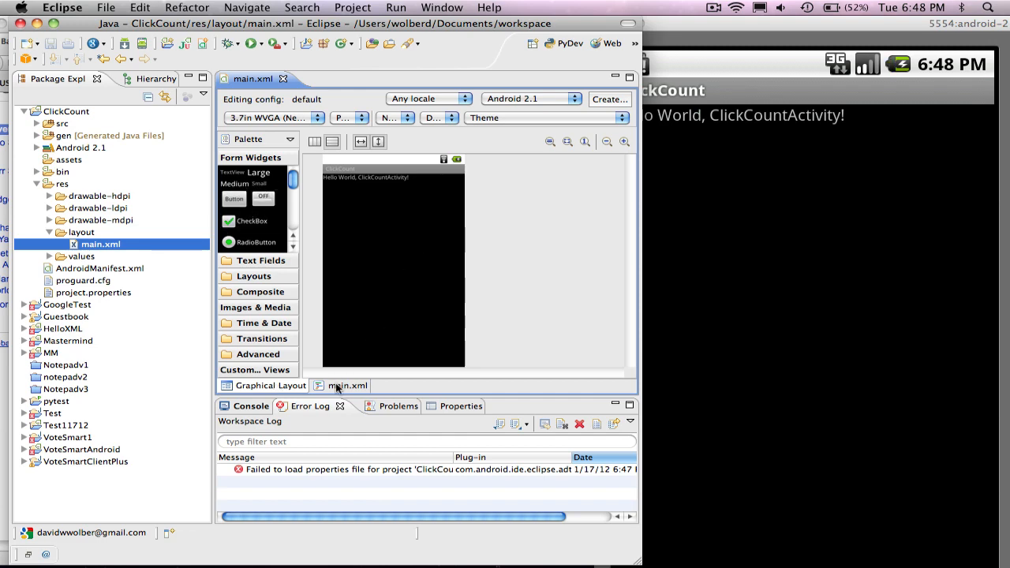
{"action": "left_click", "coordinate": [347, 385]}
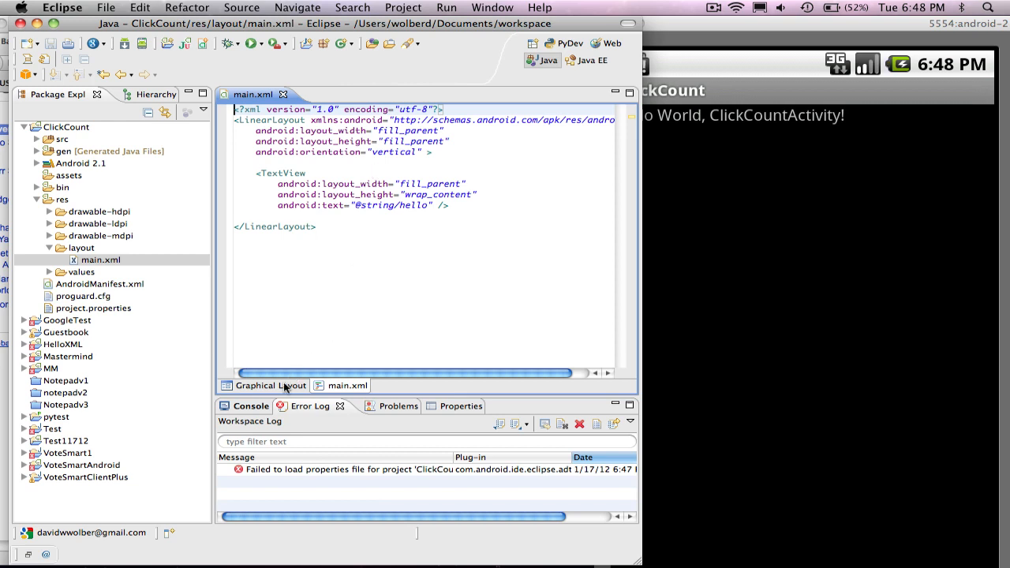
{"action": "left_click", "coordinate": [270, 385]}
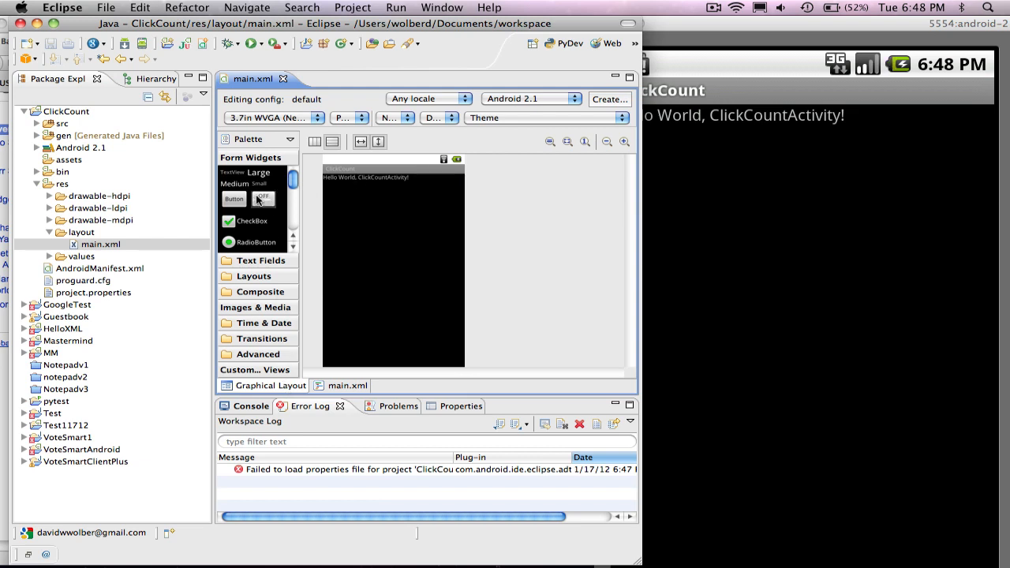
Step: Drag a Button below the Hello World text and select it
{"action": "left_click_drag", "start_coordinate": [234, 198], "coordinate": [337, 192]}
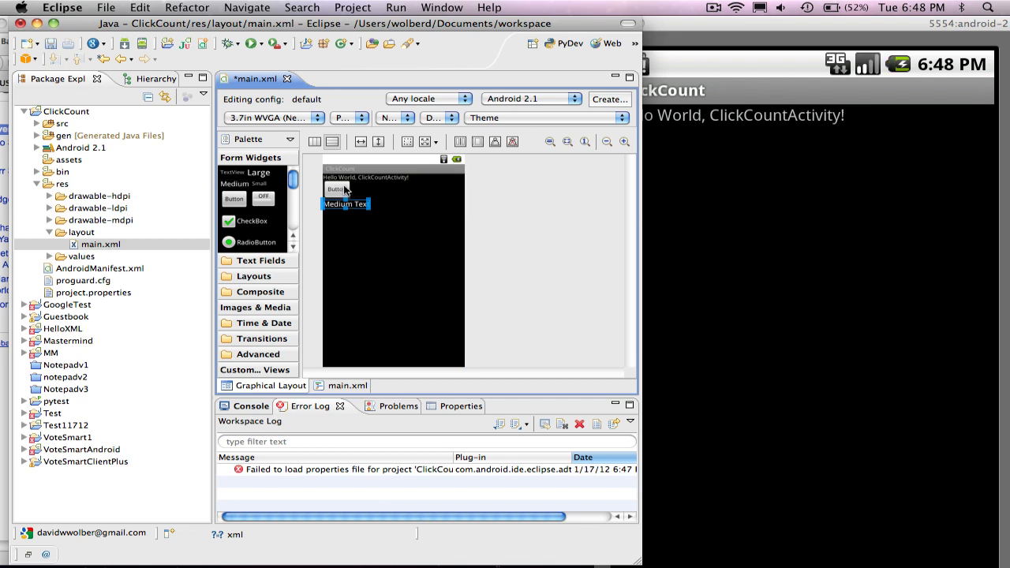
{"action": "left_click", "coordinate": [335, 189]}
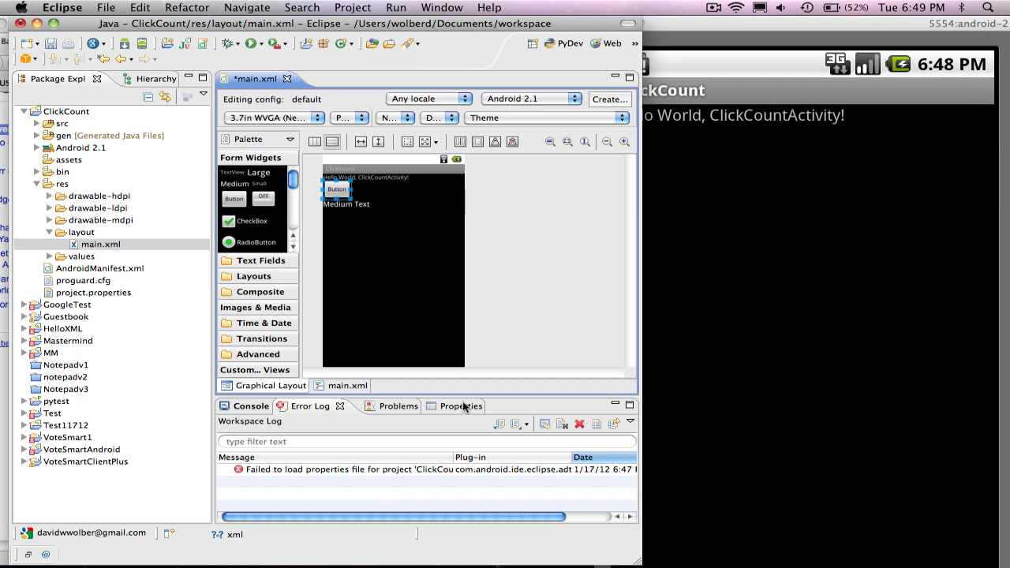
Step: Set the button's Text property to 'Click Me!' in the Properties view
{"action": "left_click", "coordinate": [454, 406]}
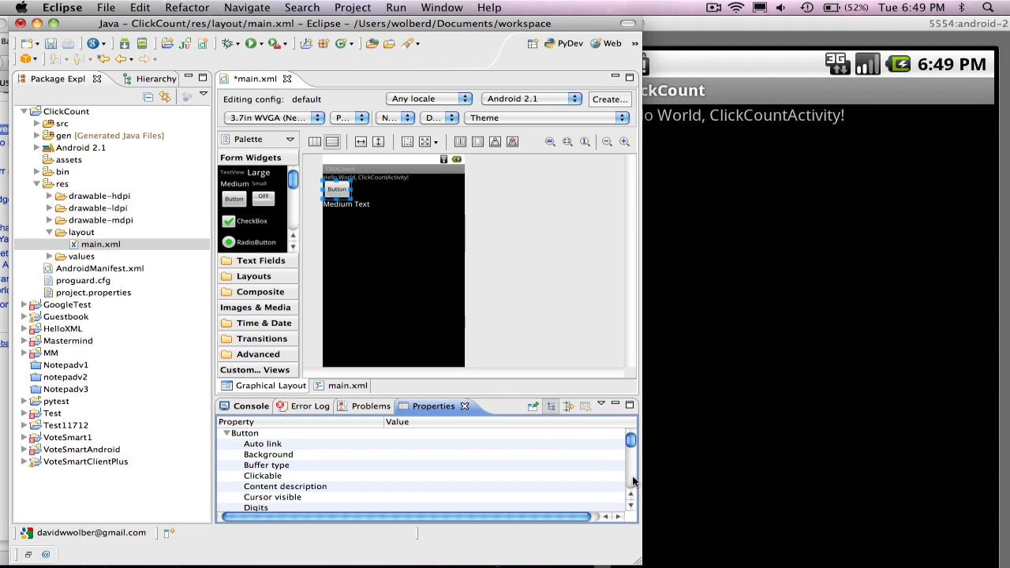
{"action": "scroll", "scroll_direction": "down", "scroll_amount": 3}
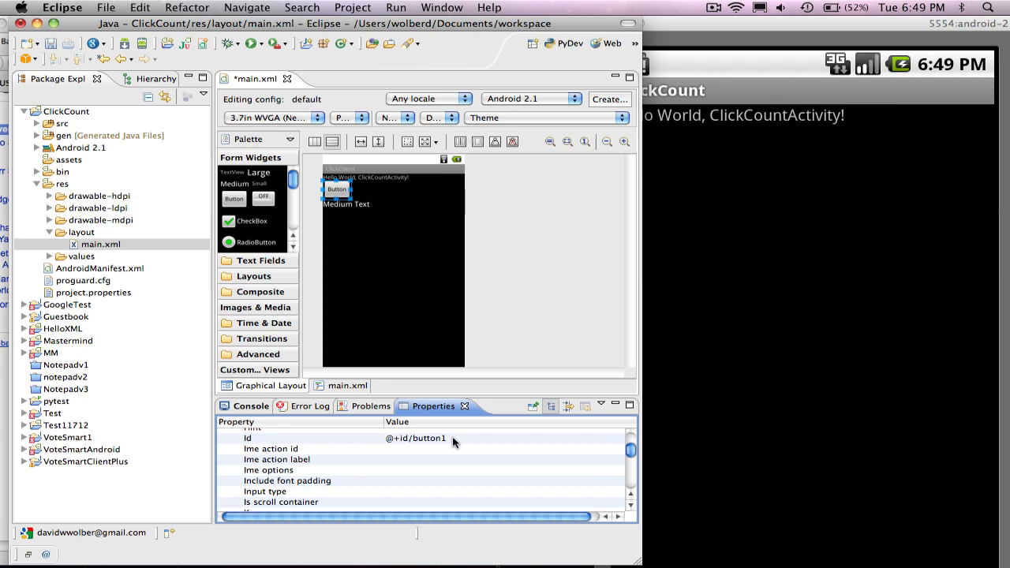
{"action": "scroll", "scroll_direction": "down", "scroll_amount": 3}
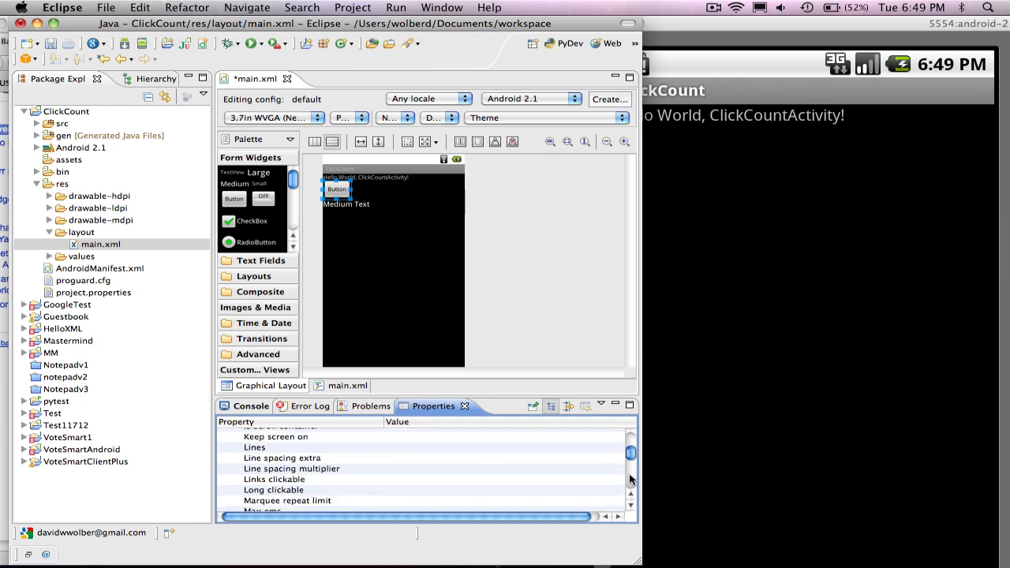
{"action": "scroll", "scroll_direction": "down", "scroll_amount": 3}
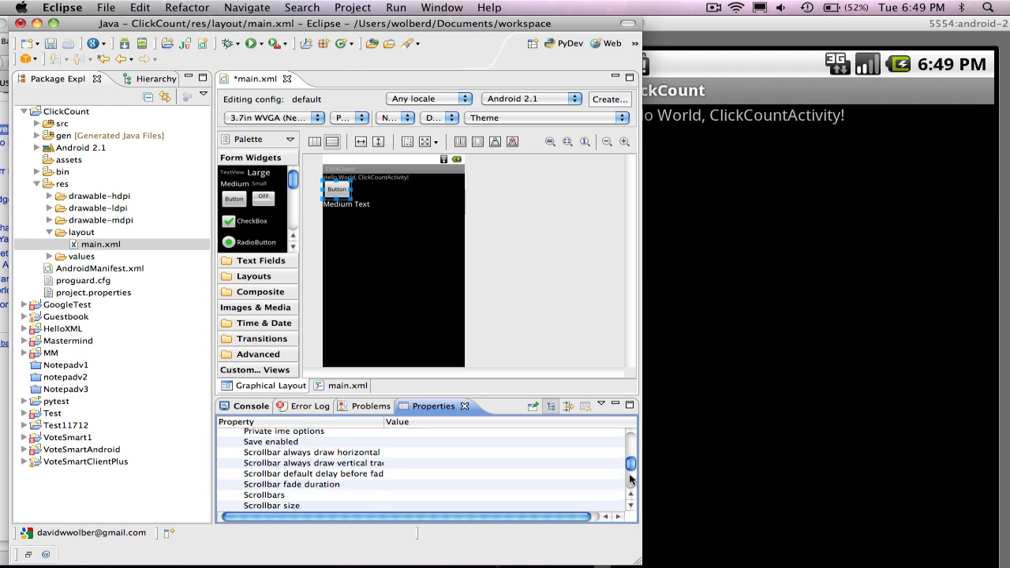
{"action": "scroll", "scroll_direction": "down", "scroll_amount": 3}
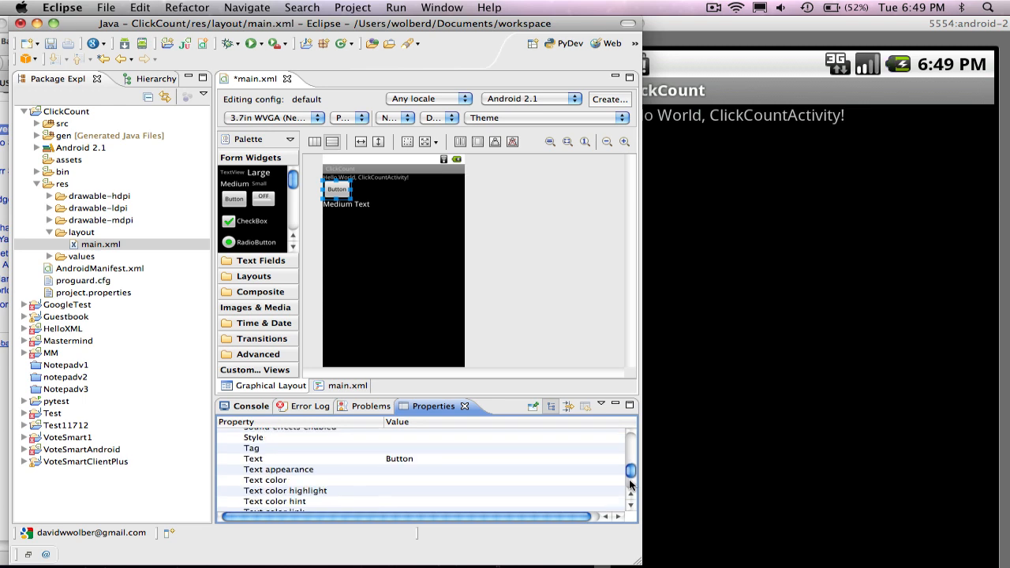
{"action": "left_click", "coordinate": [252, 459]}
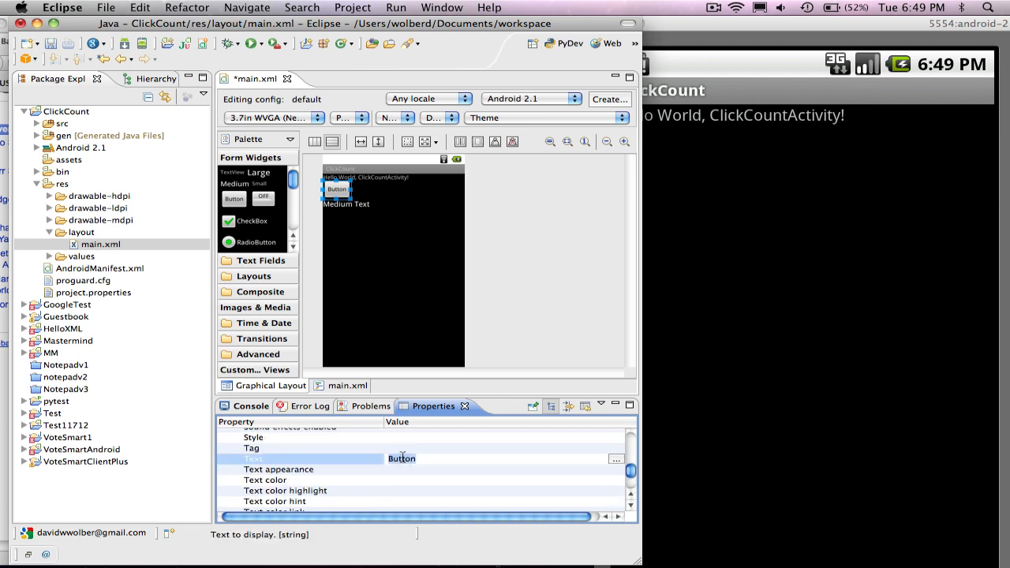
{"action": "type", "text": "Clic"}
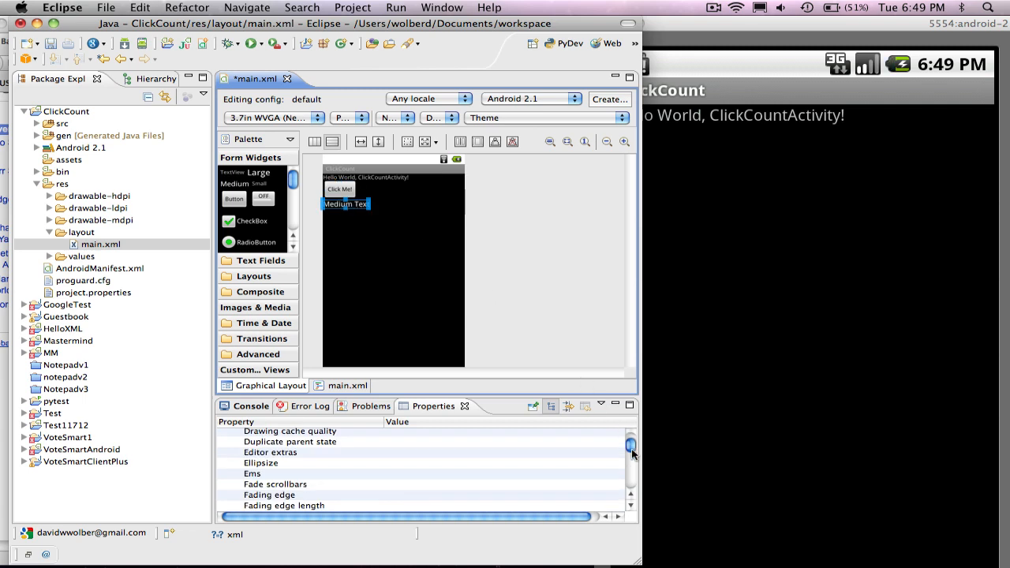
Step: Change the text view's Id to @+id/resultTextView and edit its Medium Text value
{"action": "scroll", "scroll_direction": "down", "scroll_amount": 3}
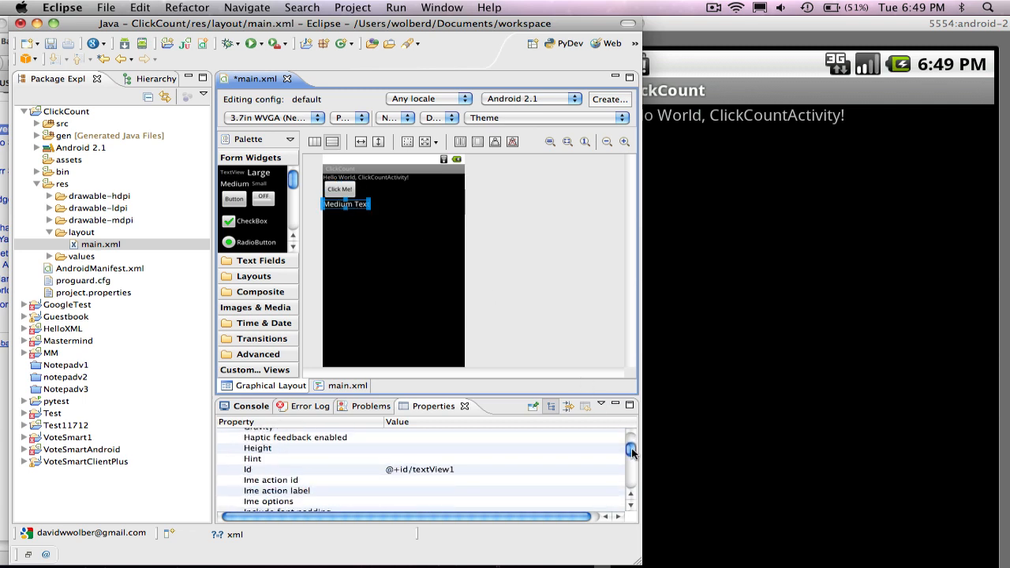
{"action": "left_click", "coordinate": [426, 469]}
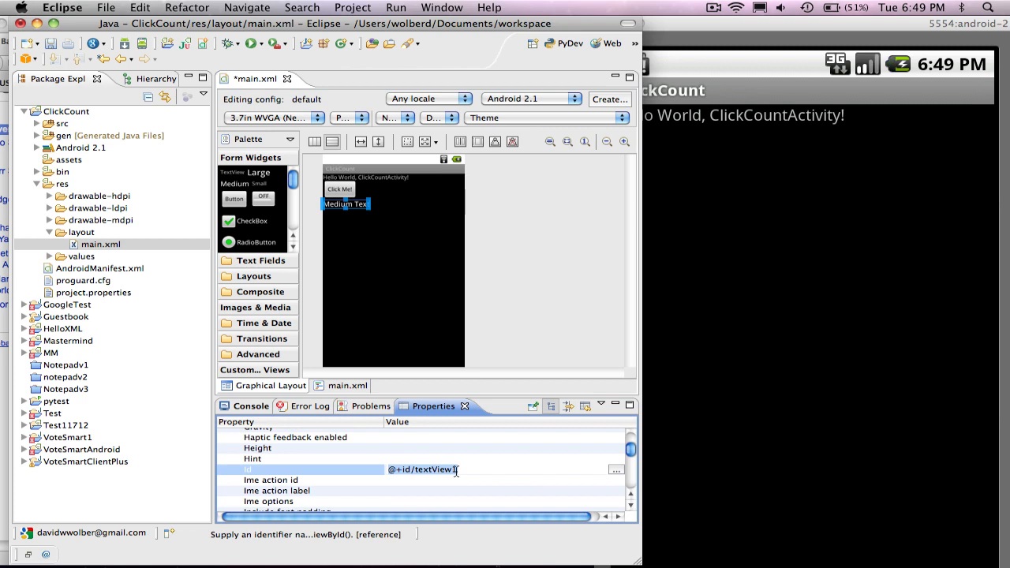
{"action": "key", "text": "Backspace"}
{"action": "type", "text": "resultT"}
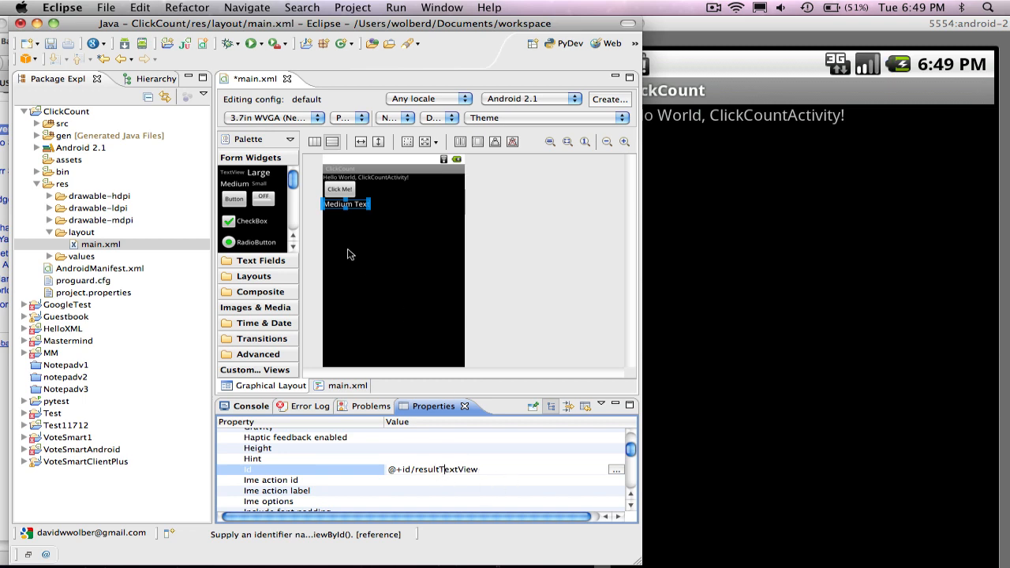
{"action": "left_click", "coordinate": [339, 189]}
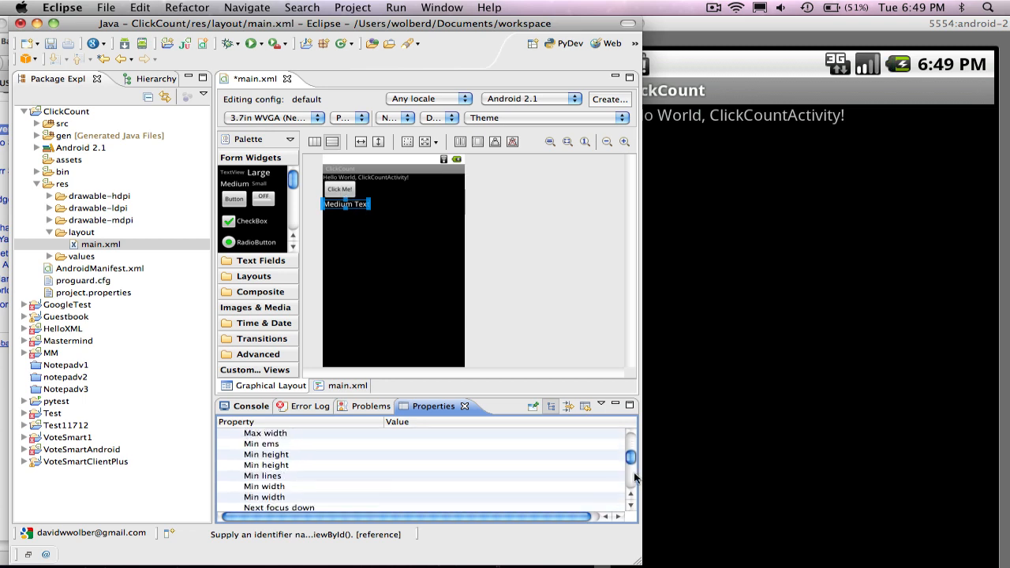
{"action": "scroll", "scroll_direction": "down", "scroll_amount": 3}
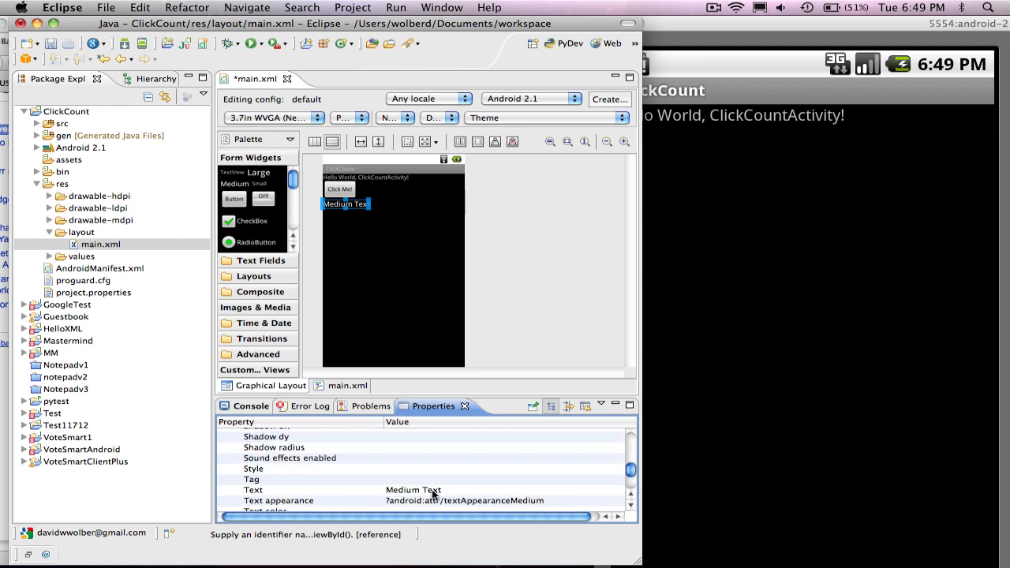
{"action": "left_click", "coordinate": [413, 490]}
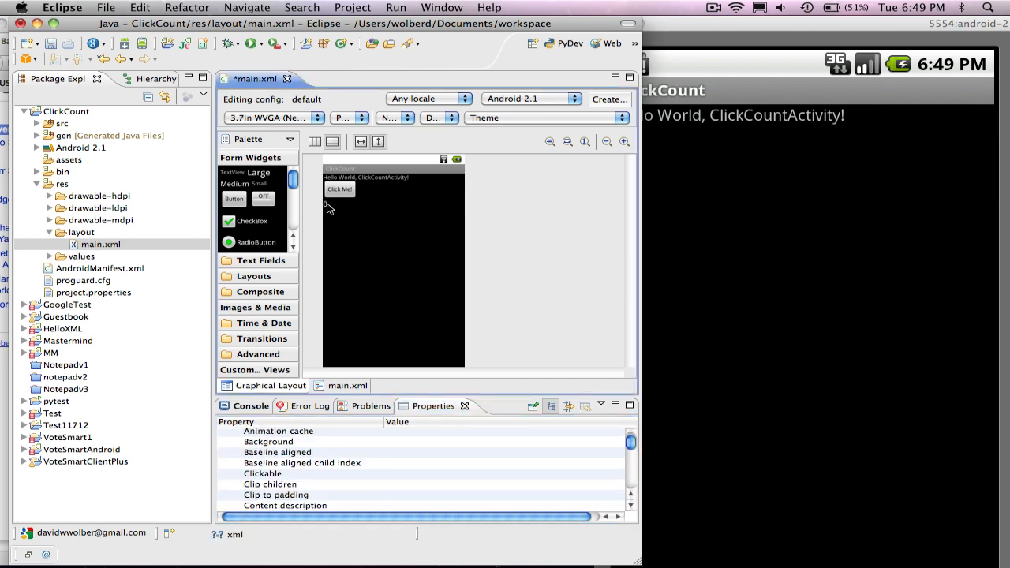
Step: Run the project with main.xml active, producing main.out.xml and a build error
{"action": "left_click", "coordinate": [339, 189]}
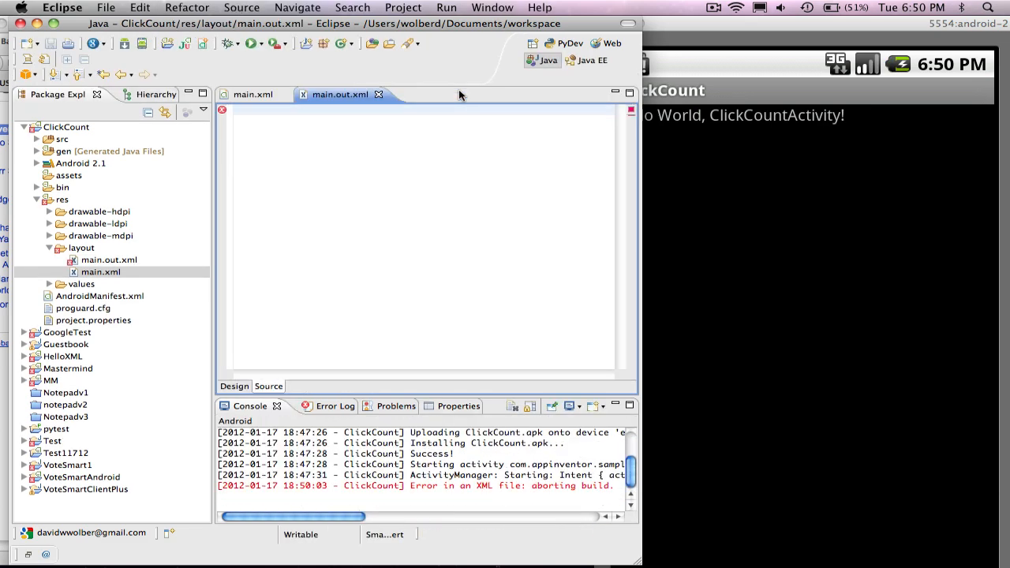
{"action": "mouse_move", "coordinate": [573, 406]}
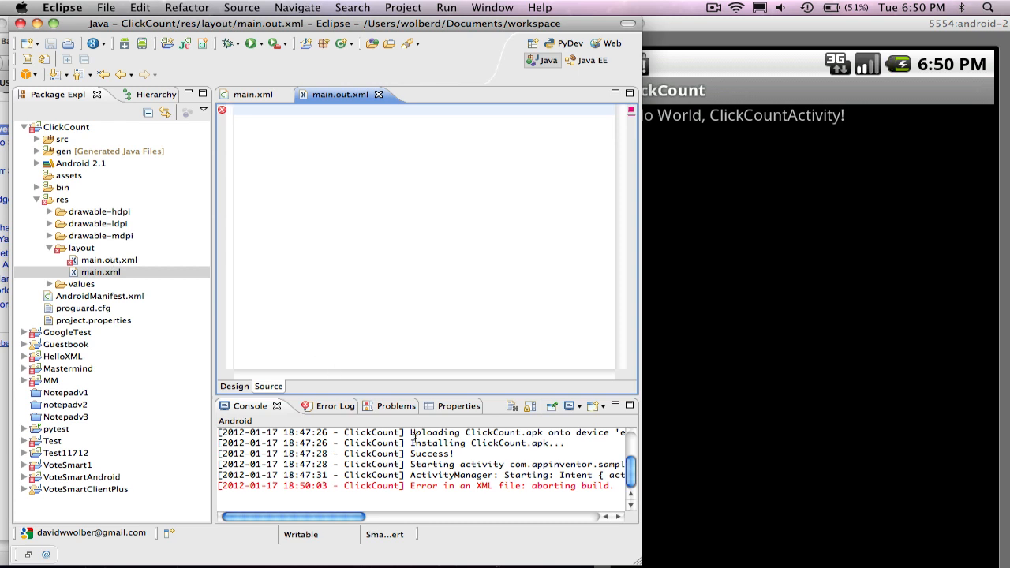
{"action": "mouse_move", "coordinate": [426, 324]}
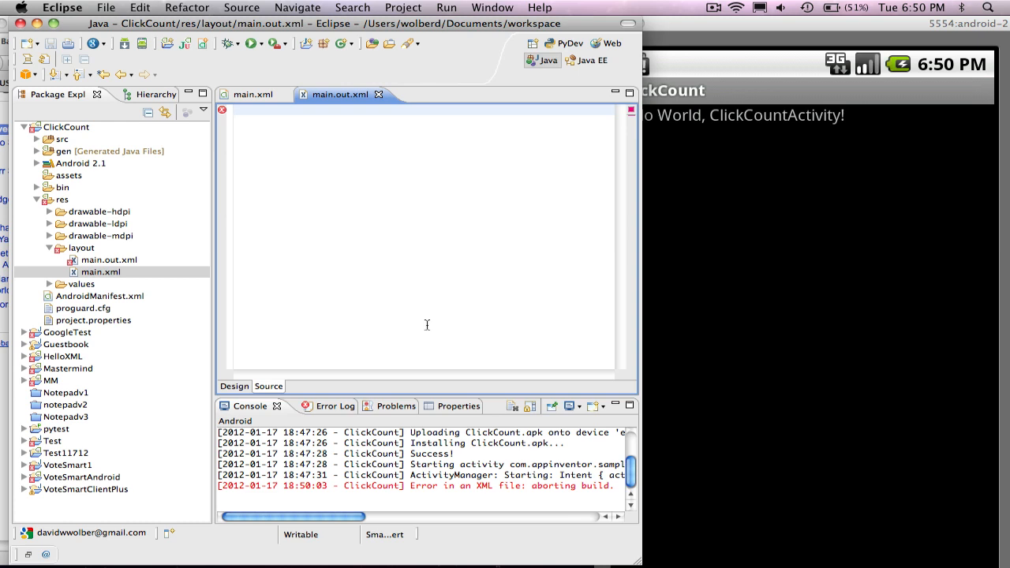
Step: Delete main.out.xml from the layout folder and expand the src folder
{"action": "left_click", "coordinate": [109, 259]}
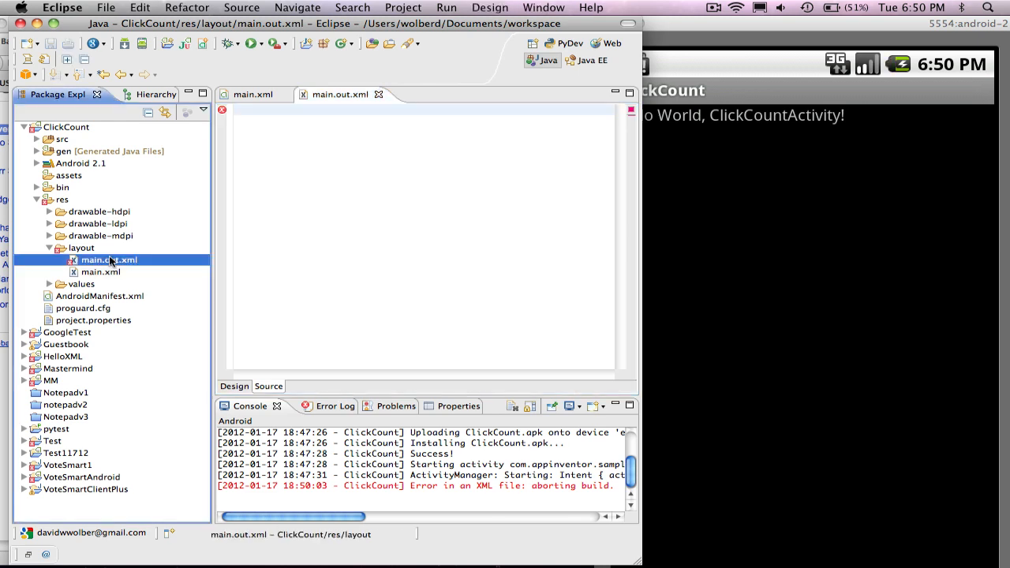
{"action": "right_click", "coordinate": [108, 259]}
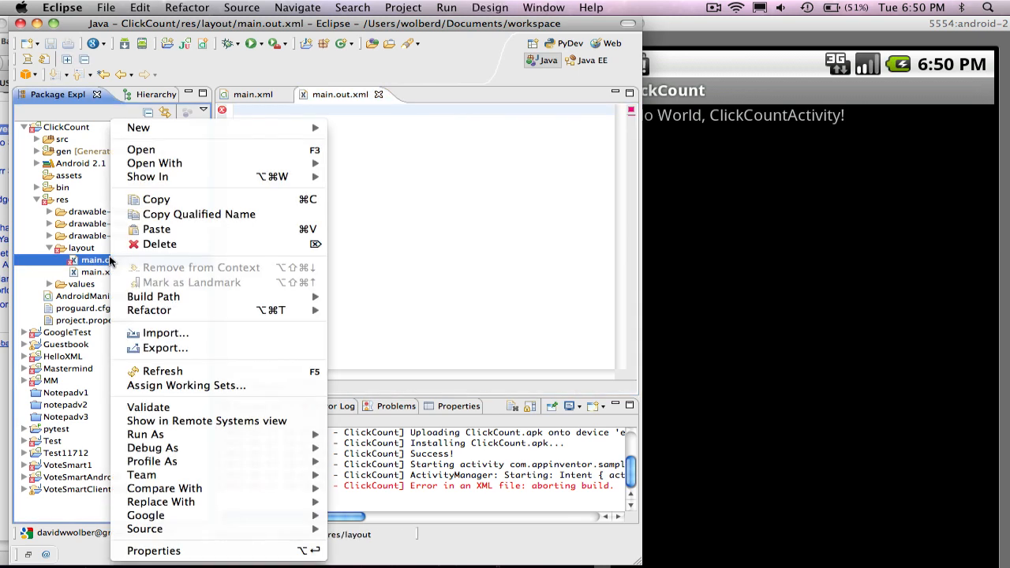
{"action": "left_click", "coordinate": [160, 244]}
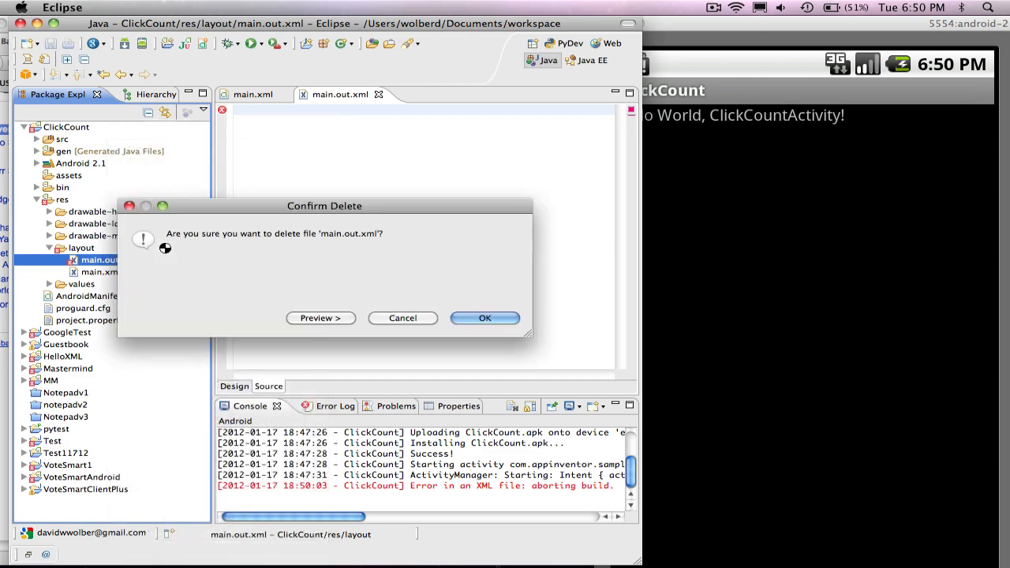
{"action": "left_click", "coordinate": [484, 317]}
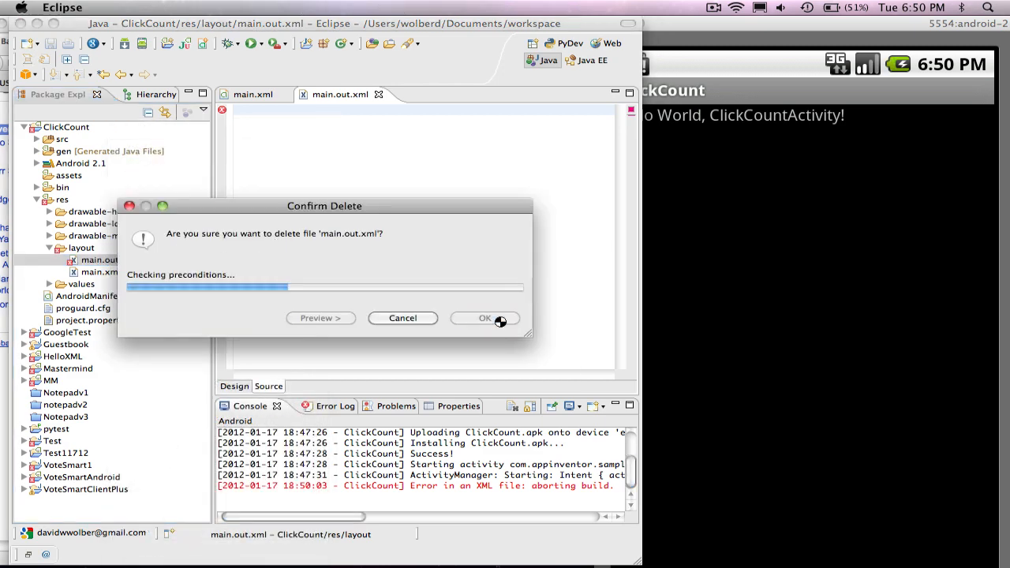
{"action": "left_click", "coordinate": [484, 318]}
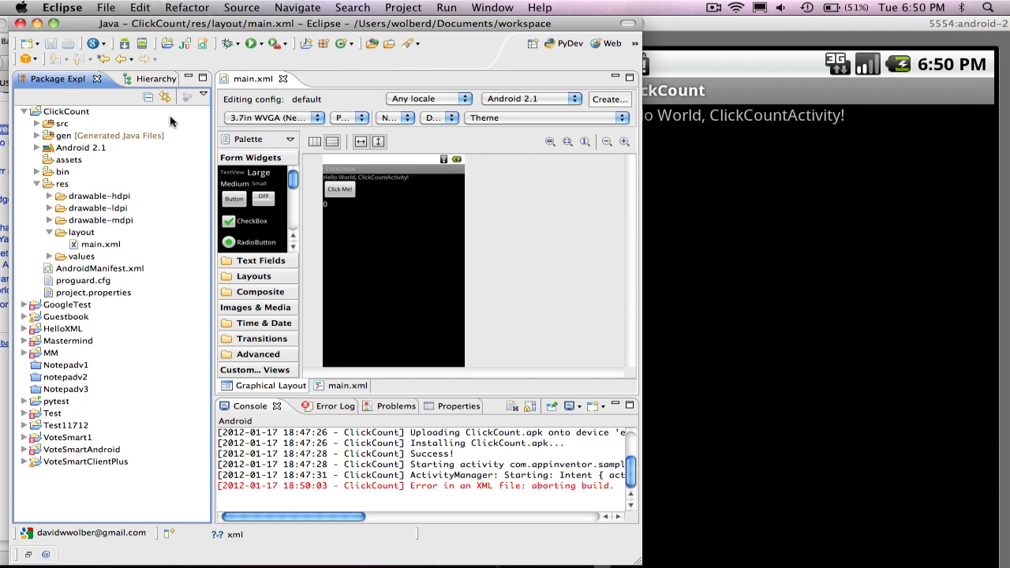
{"action": "left_click", "coordinate": [37, 123]}
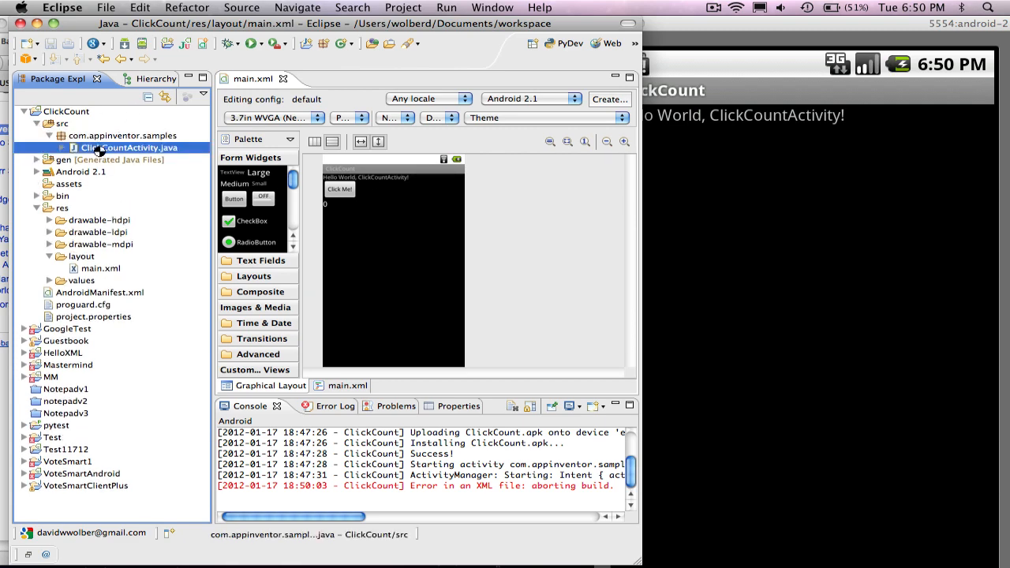
Step: Open ClickCountActivity.java from the src folder in the editor
{"action": "double_click", "coordinate": [135, 147]}
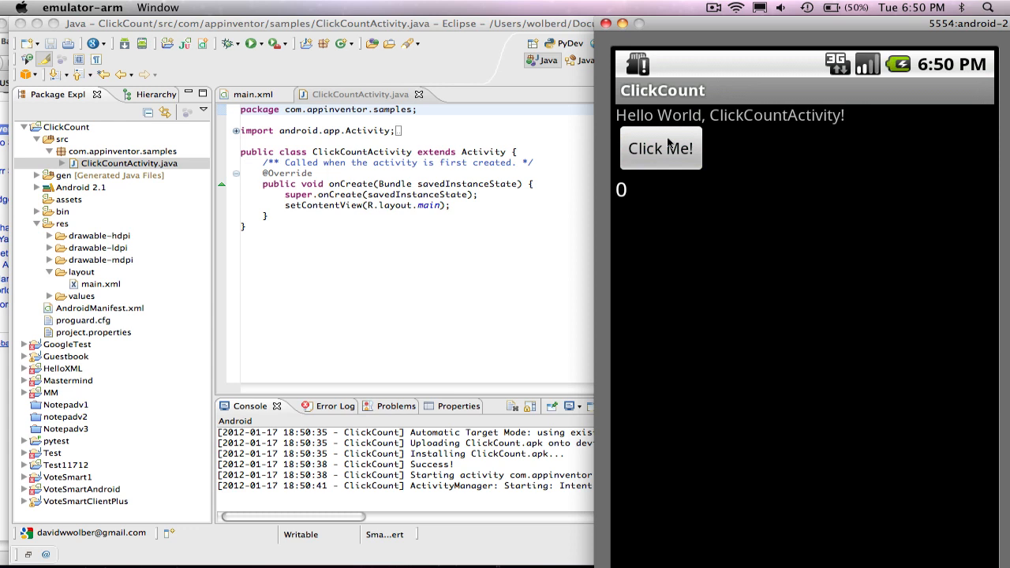
{"action": "mouse_move", "coordinate": [644, 133]}
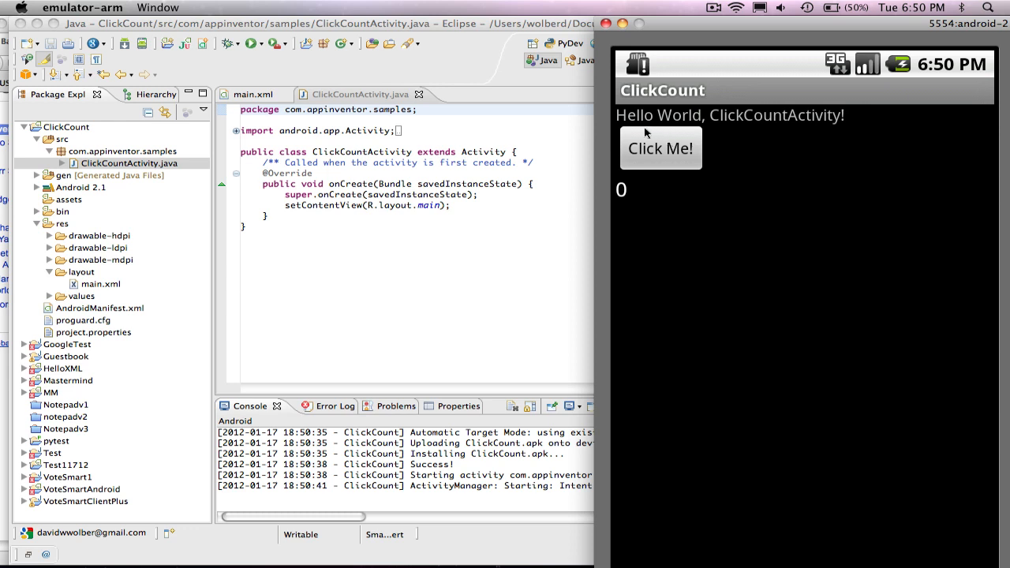
{"action": "mouse_move", "coordinate": [662, 108]}
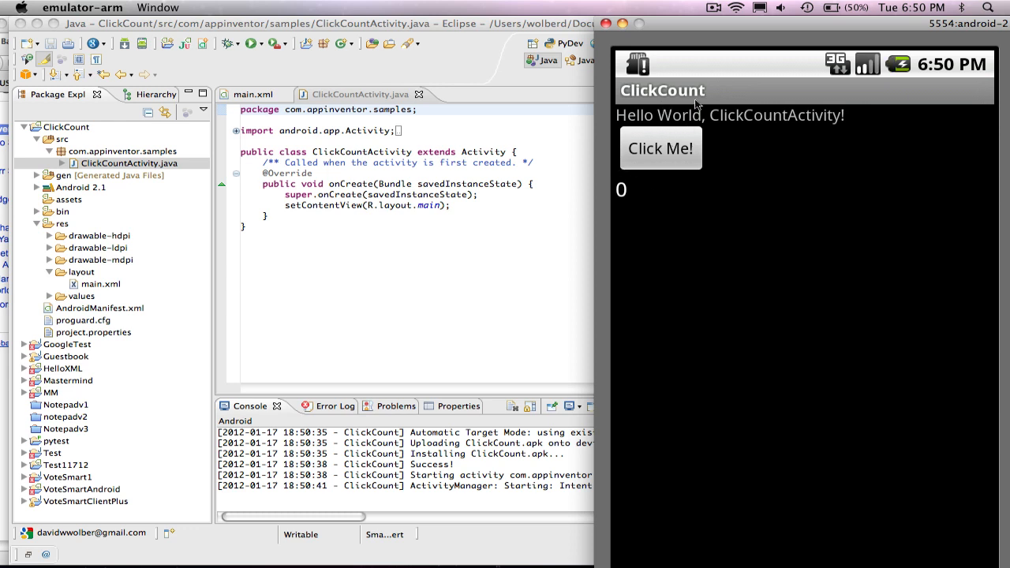
{"action": "mouse_move", "coordinate": [685, 120]}
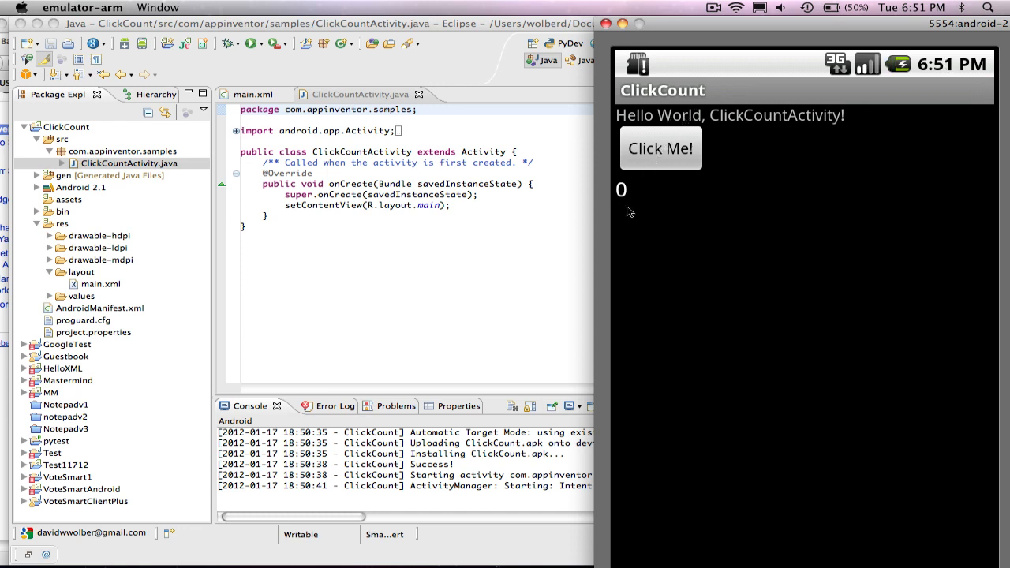
{"action": "mouse_move", "coordinate": [705, 148]}
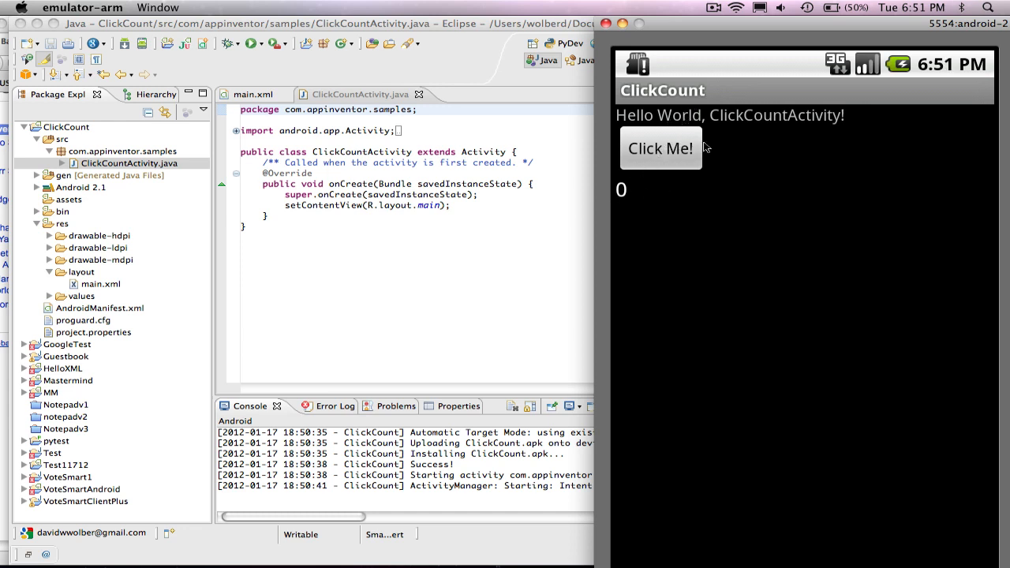
{"action": "mouse_move", "coordinate": [636, 192]}
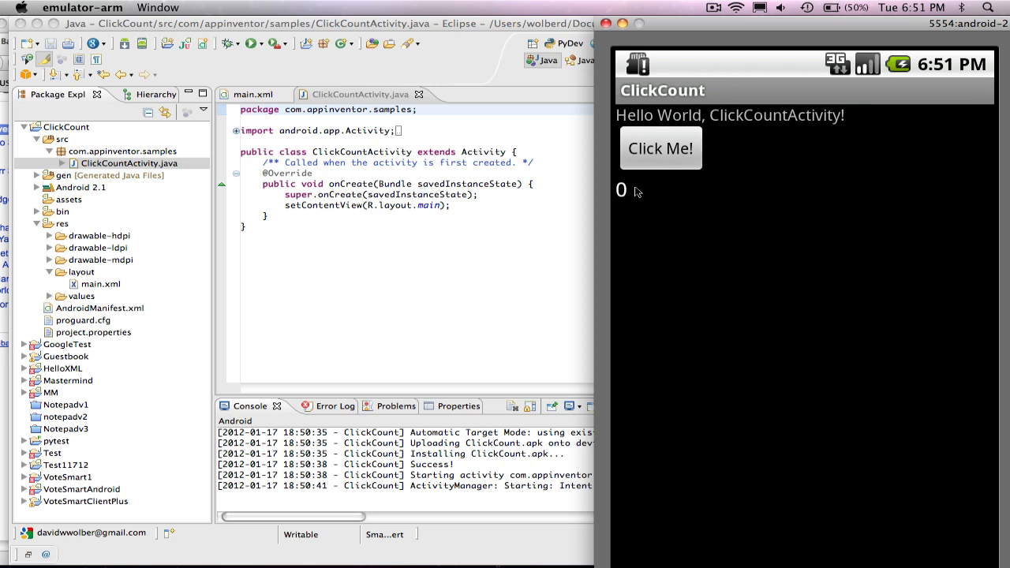
{"action": "mouse_move", "coordinate": [667, 154]}
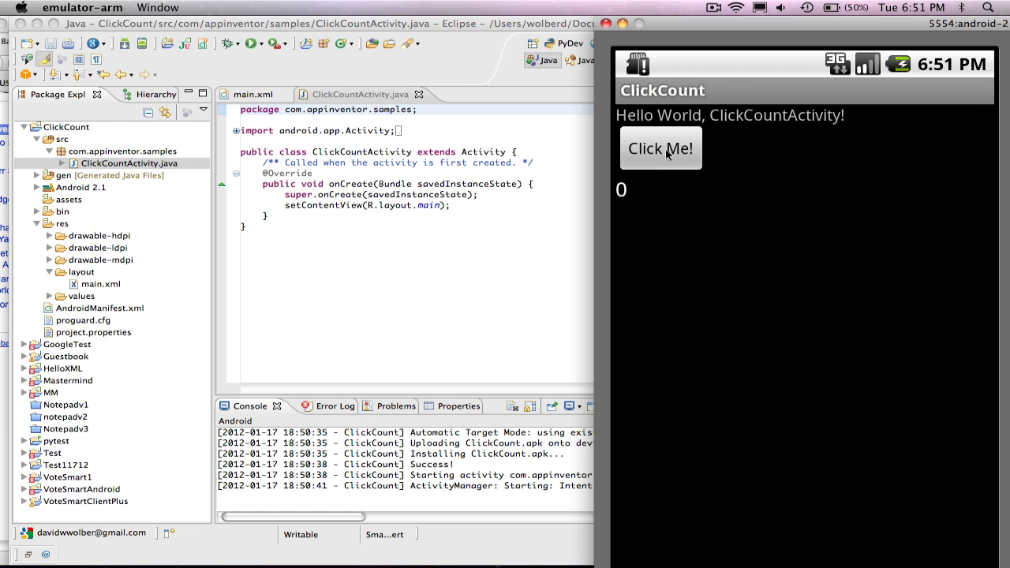